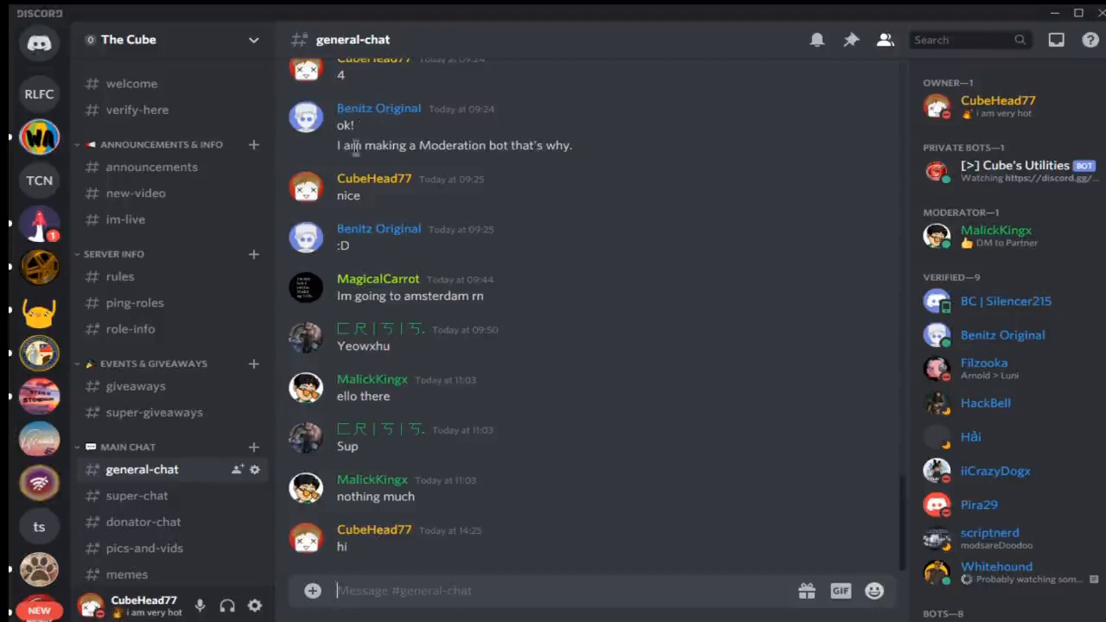
mouse_move(164, 166)
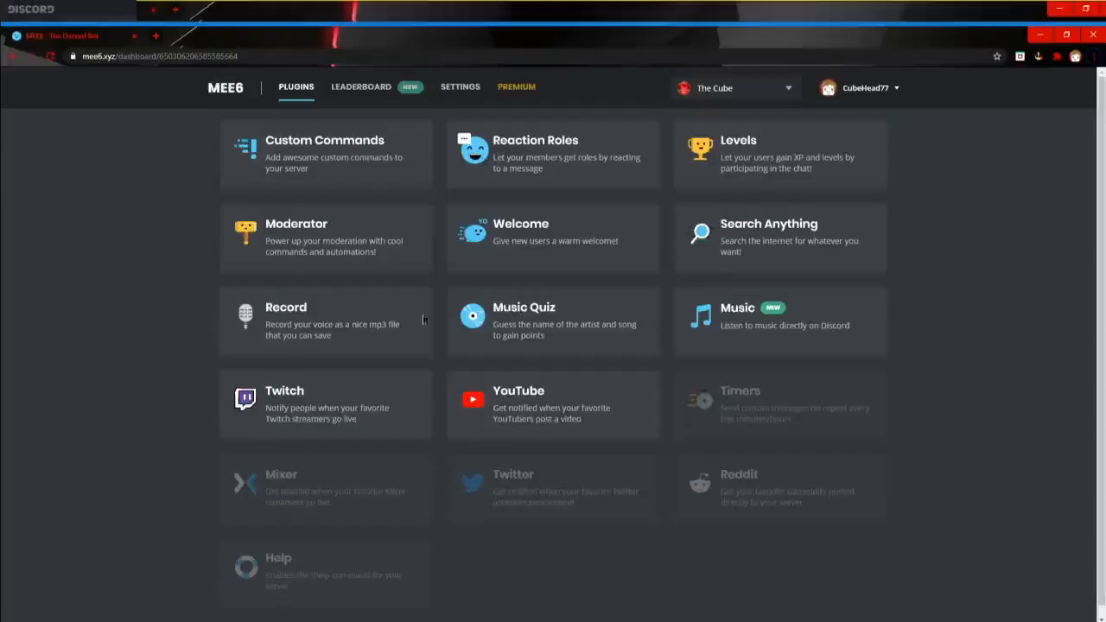
mouse_move(302, 164)
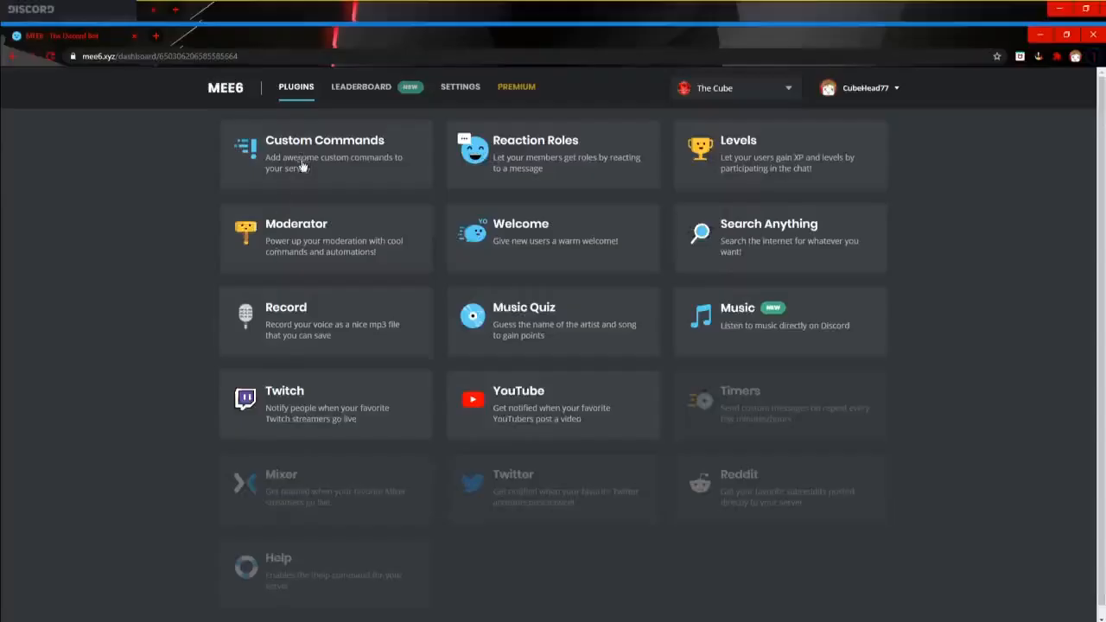
mouse_move(337, 163)
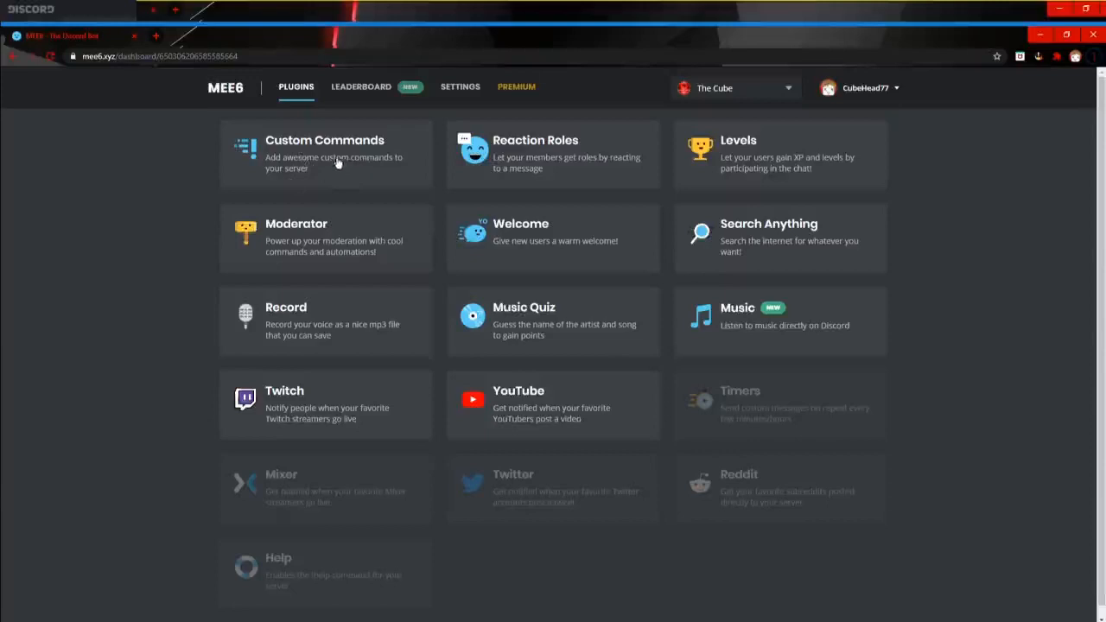
mouse_move(373, 153)
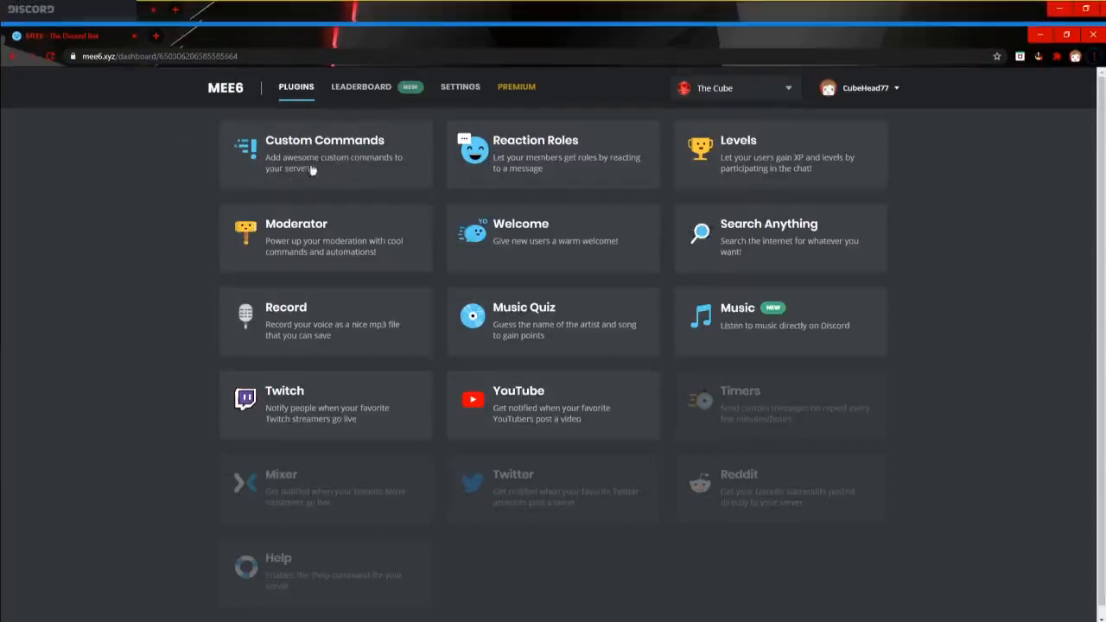
Show the Custom Commands page listing !8ball, !gimmedatrole, !pick-my-game, !random and !socials.
click(325, 154)
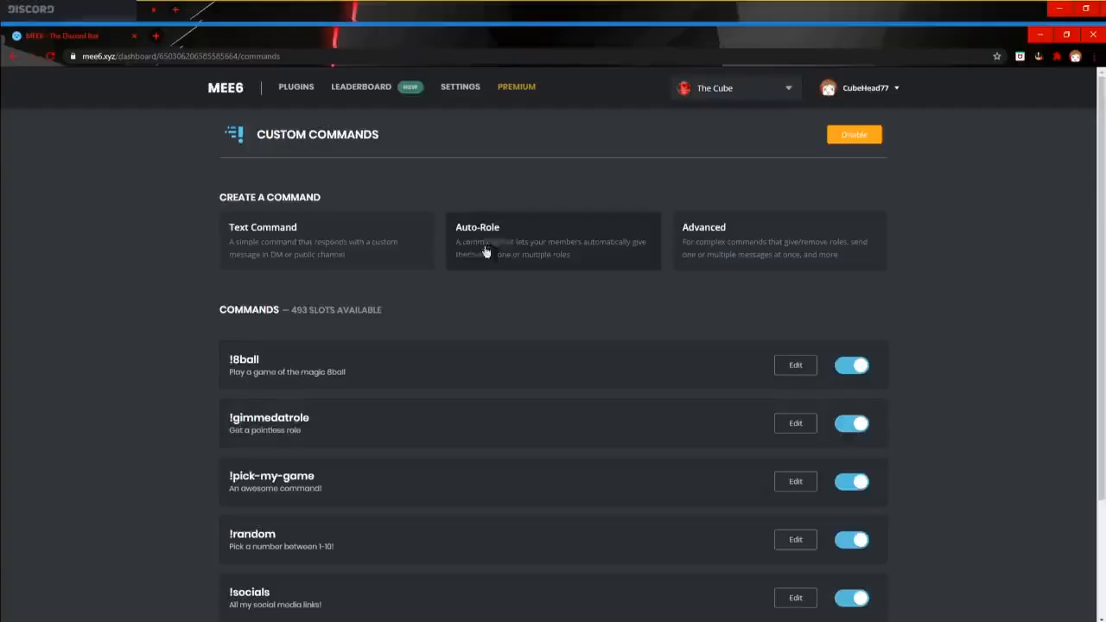
mouse_move(463, 261)
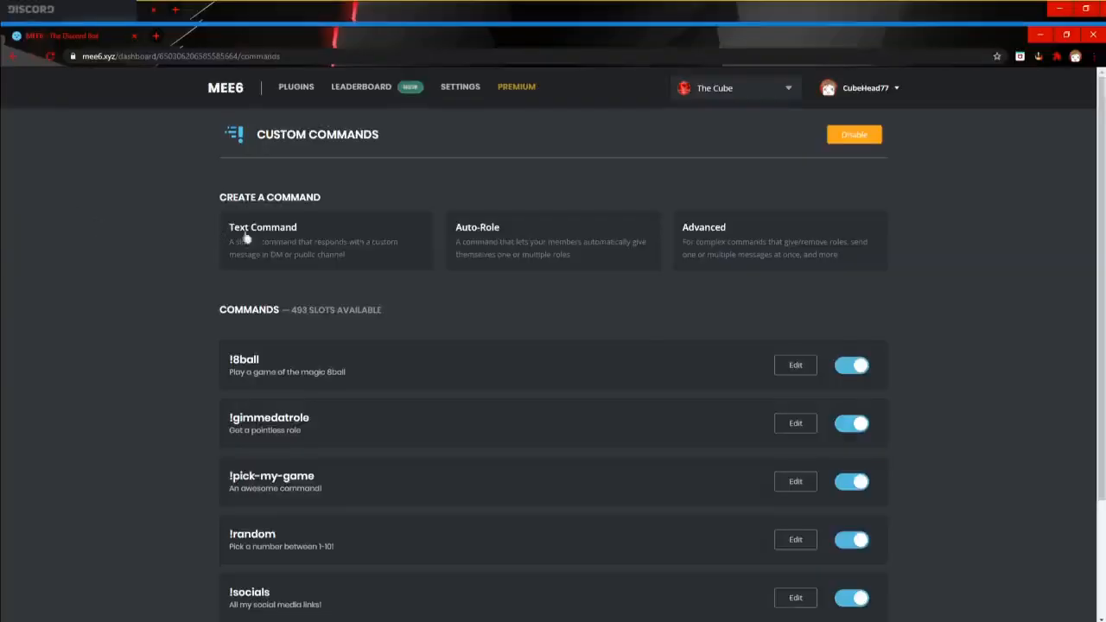
scroll(down, 3)
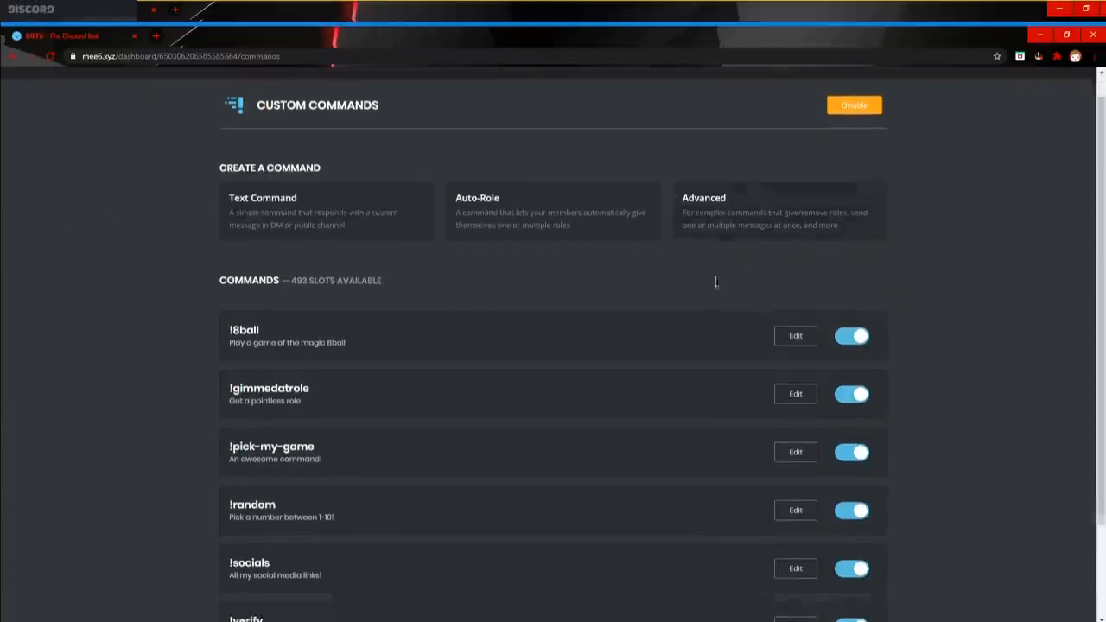
Review the !8ball edit form: random responses, description, allowed role and four banned channels.
click(795, 335)
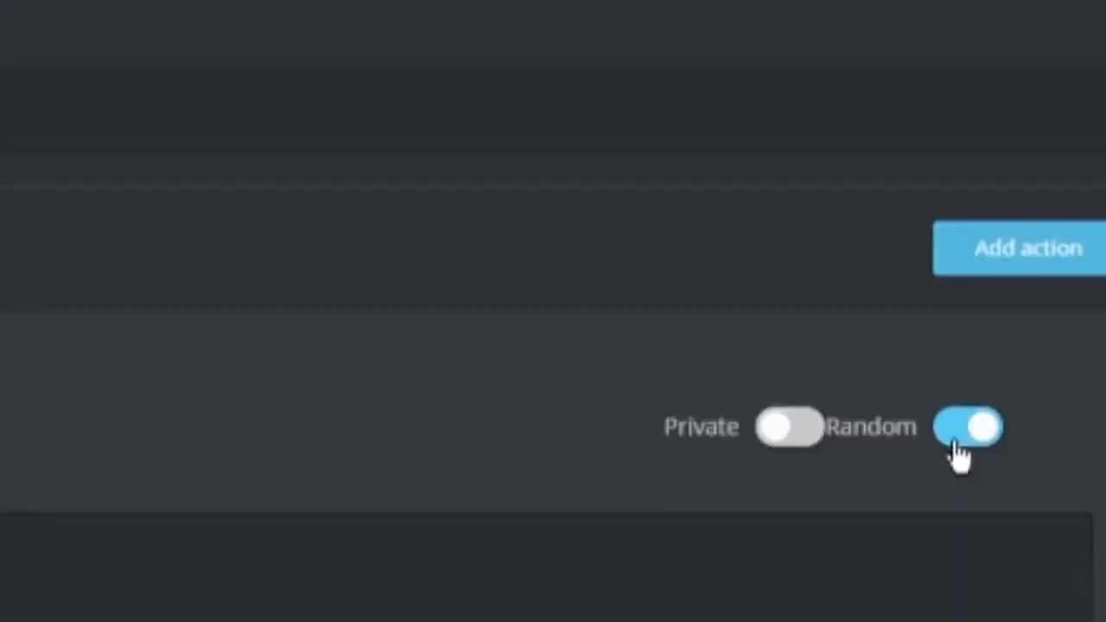
mouse_move(907, 470)
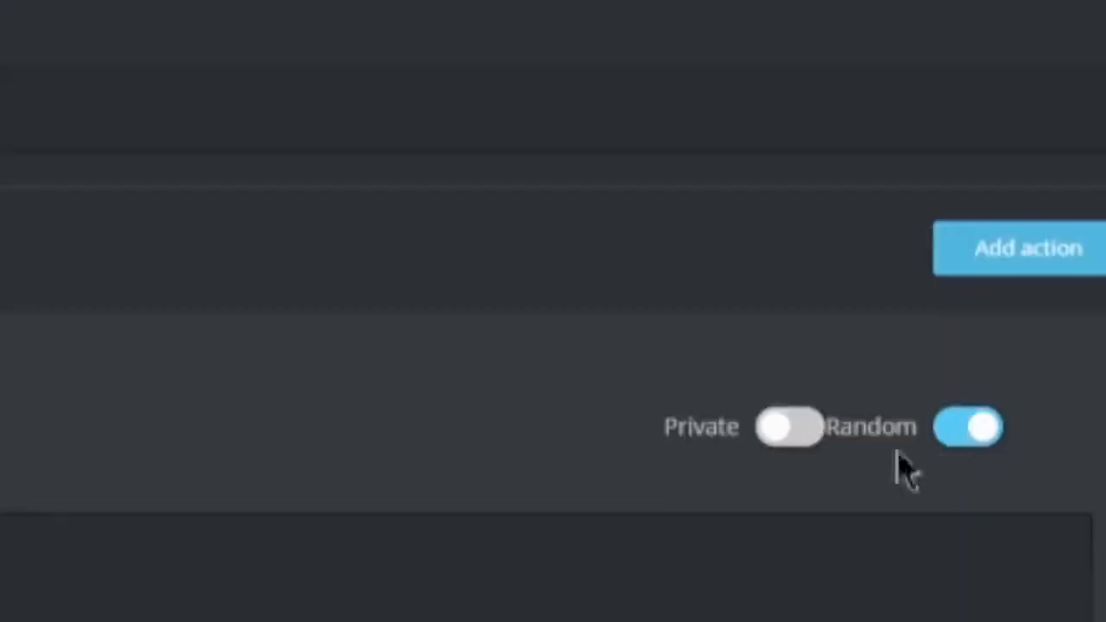
mouse_move(895, 521)
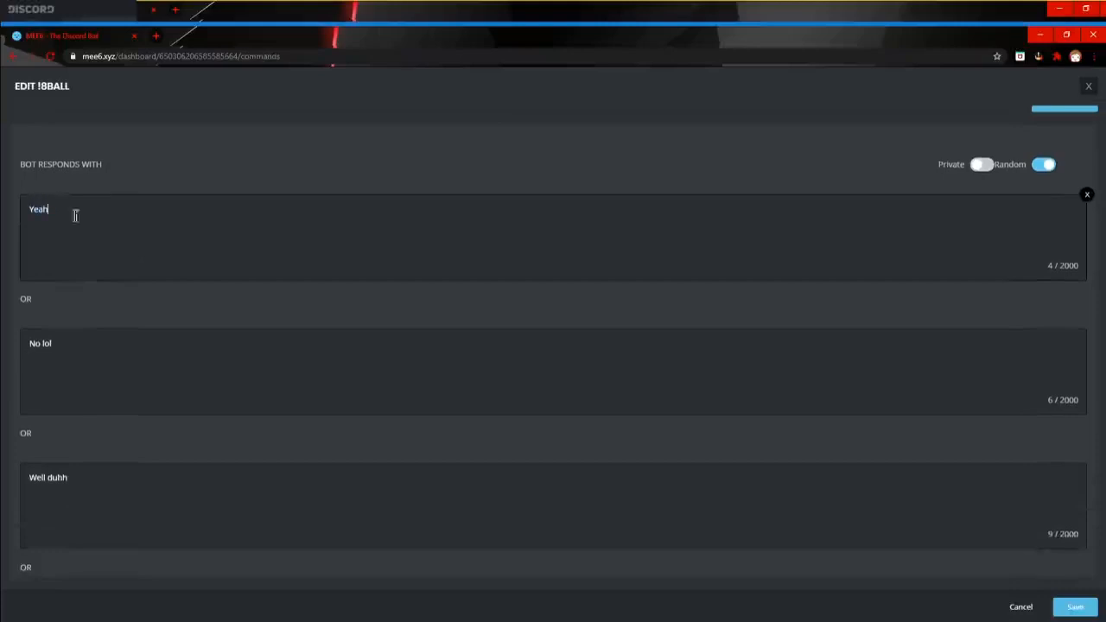
scroll(down, 3)
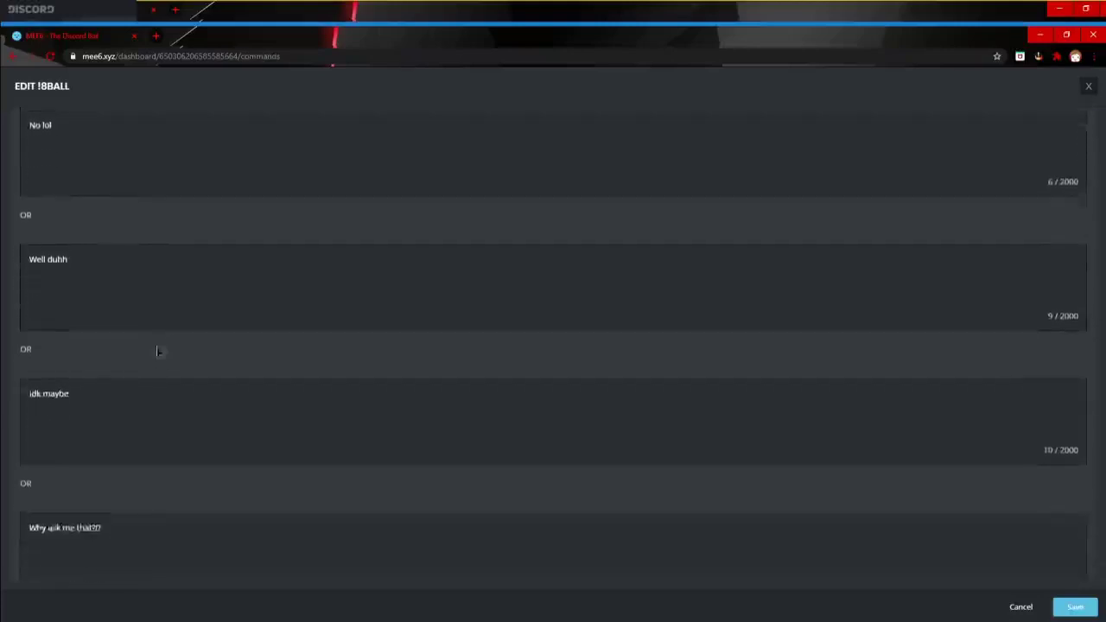
scroll(down, 3)
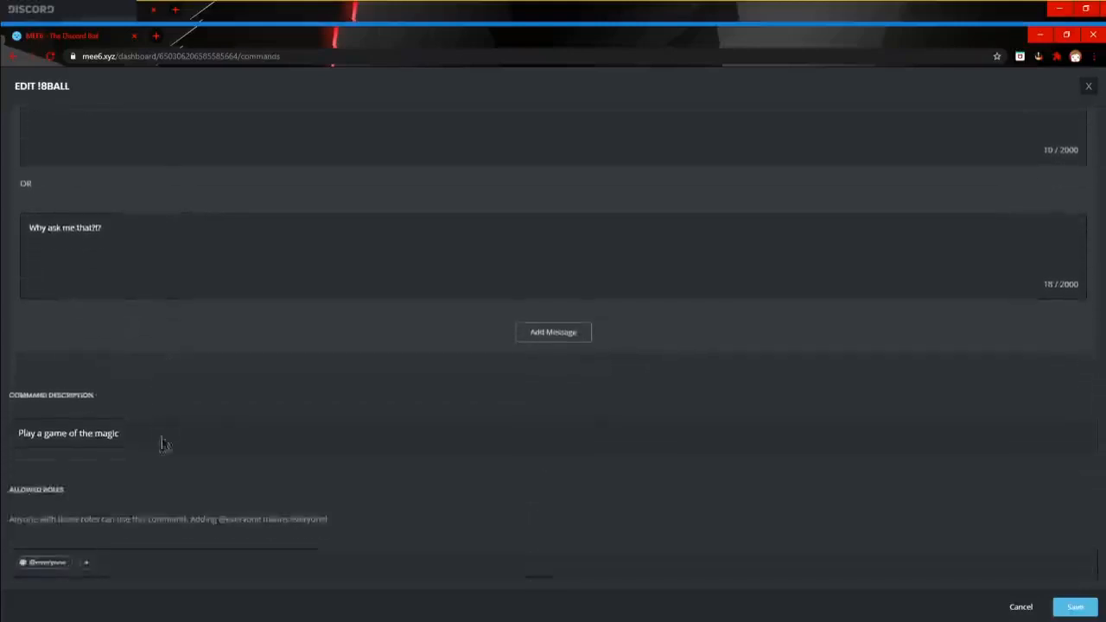
scroll(down, 3)
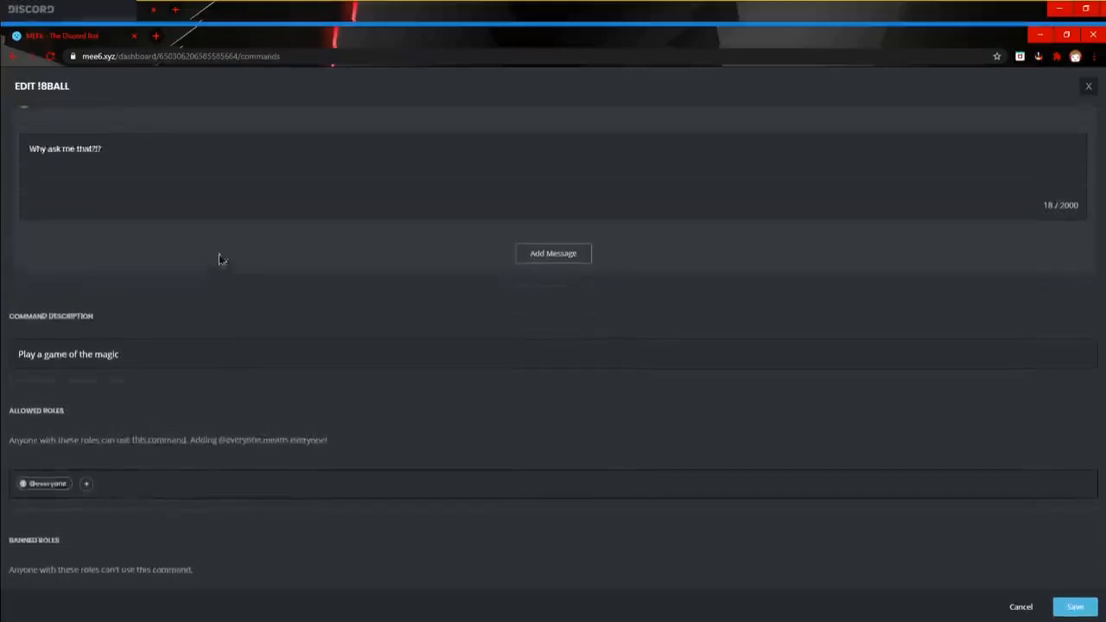
scroll(down, 3)
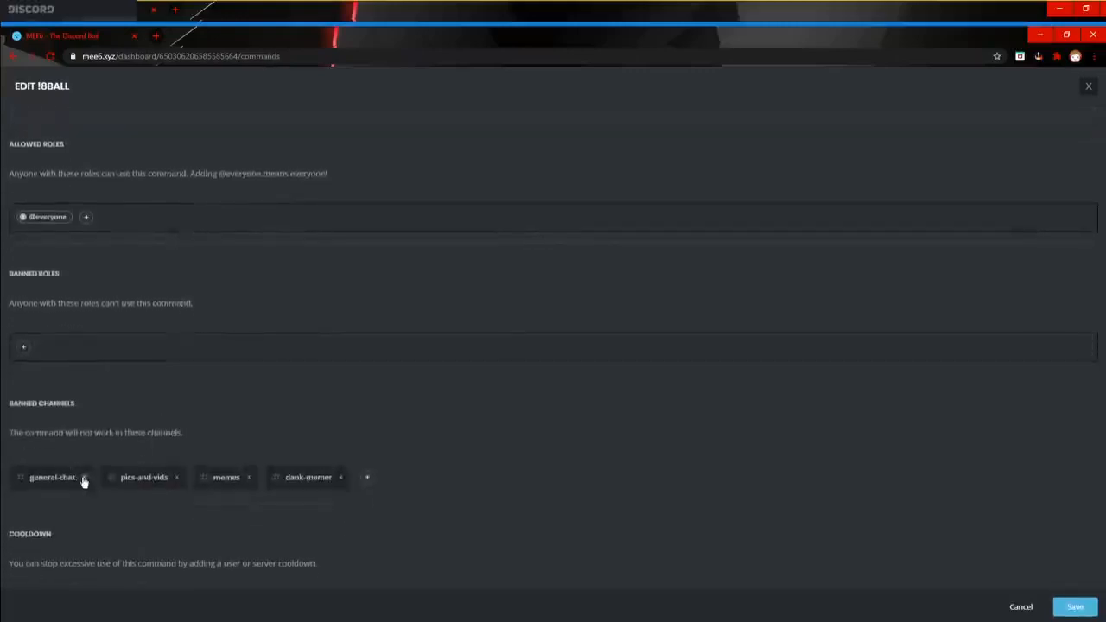
mouse_move(495, 549)
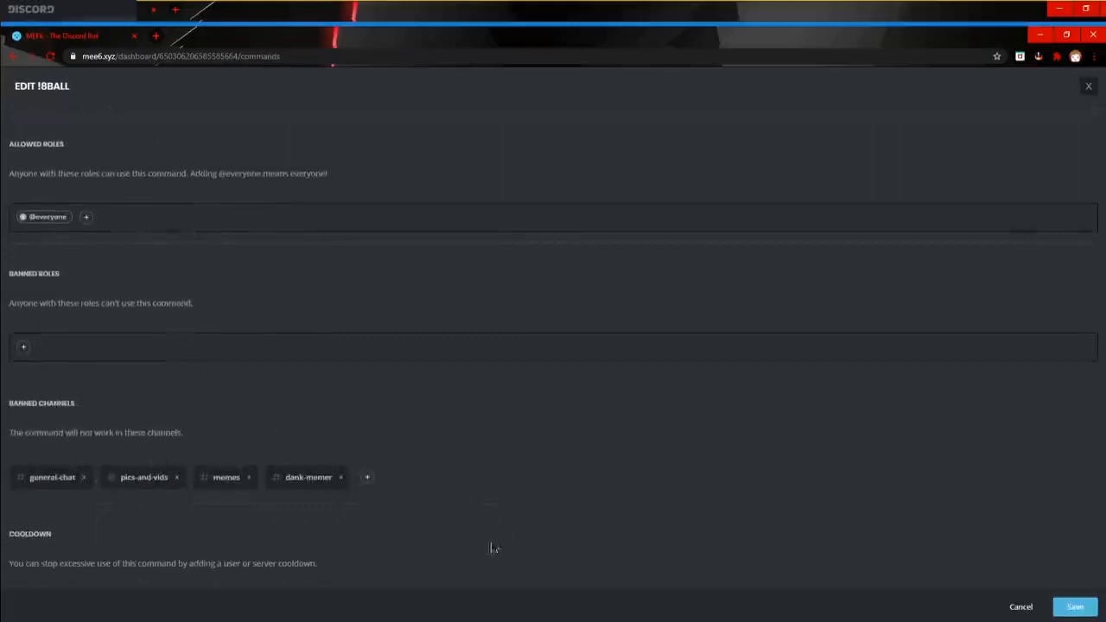
scroll(up, 3)
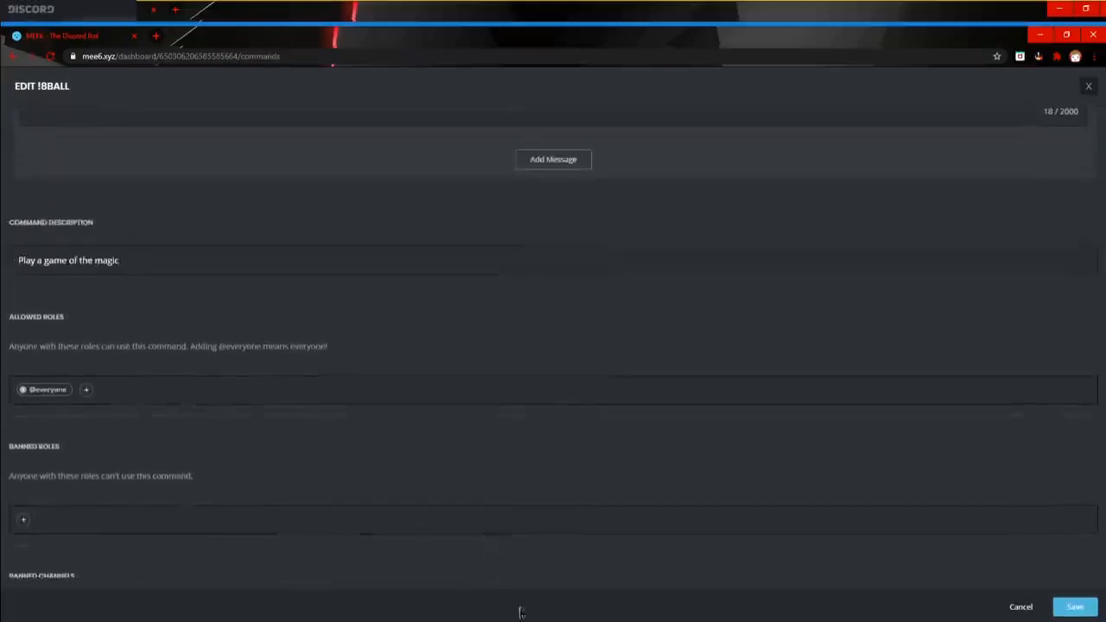
mouse_move(670, 544)
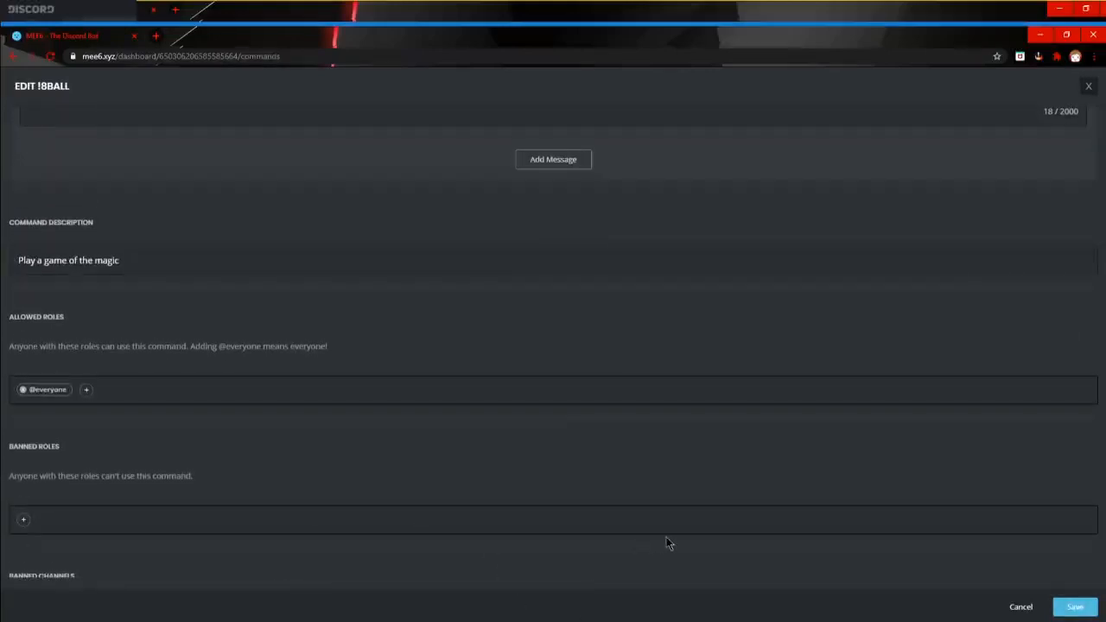
mouse_move(642, 556)
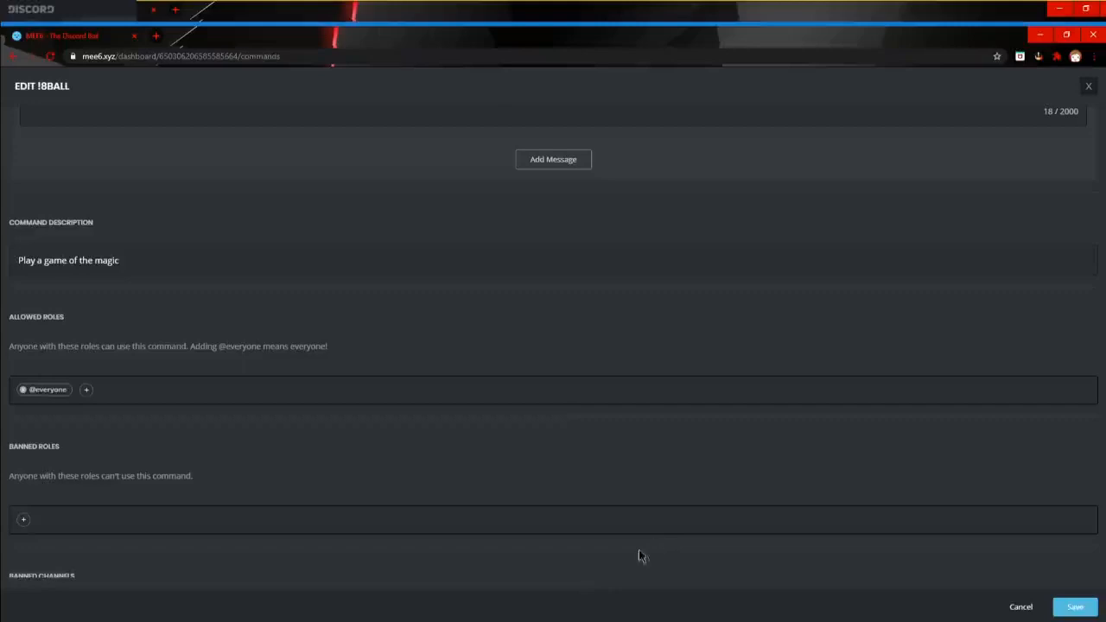
mouse_move(594, 610)
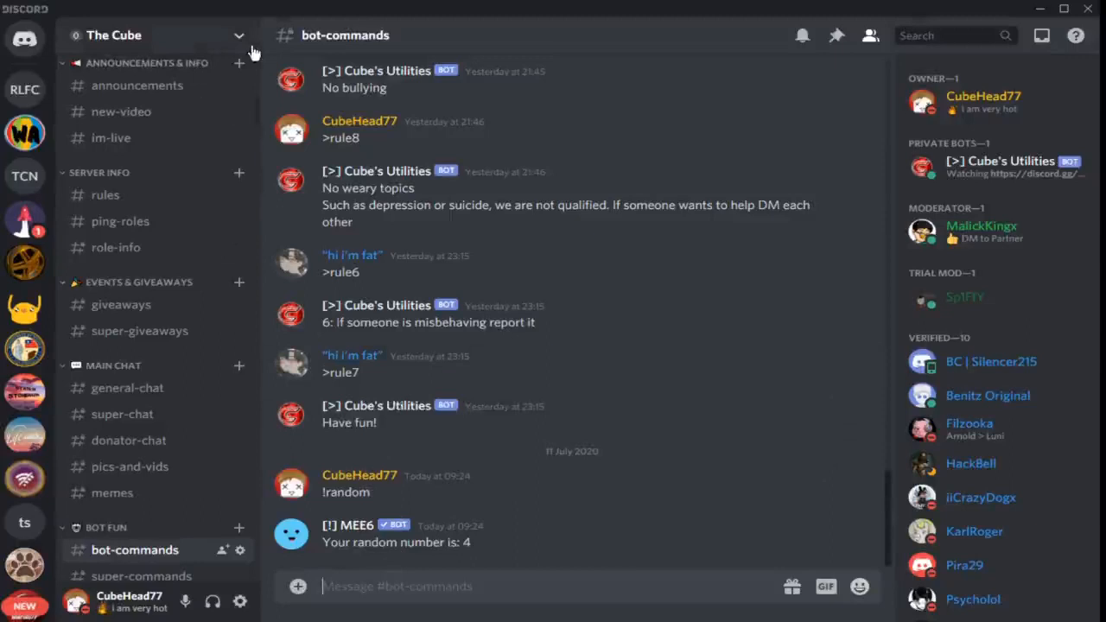
Send "!8ball am i cool?" in #bot-commands so MEE6 answers "Idk maybe".
text(1)
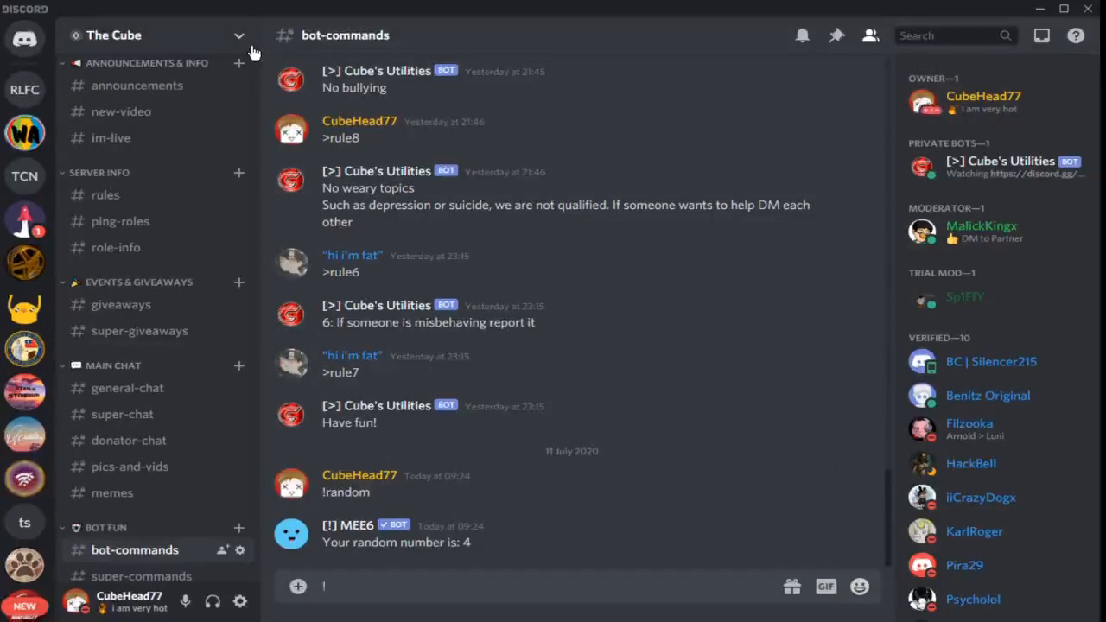
text(!8ball)
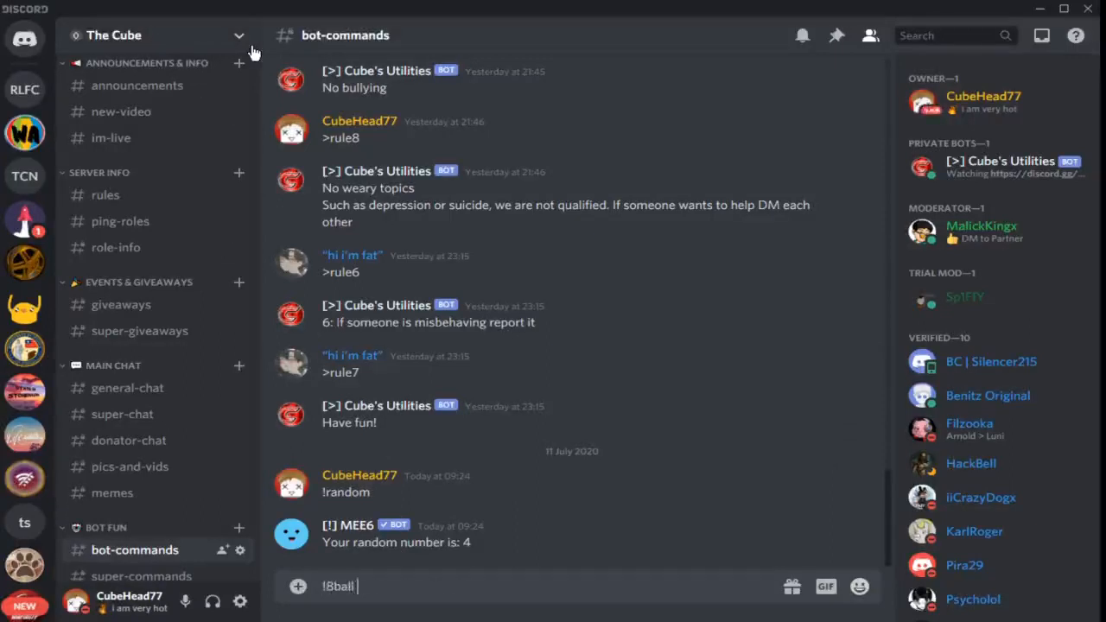
text(am i co)
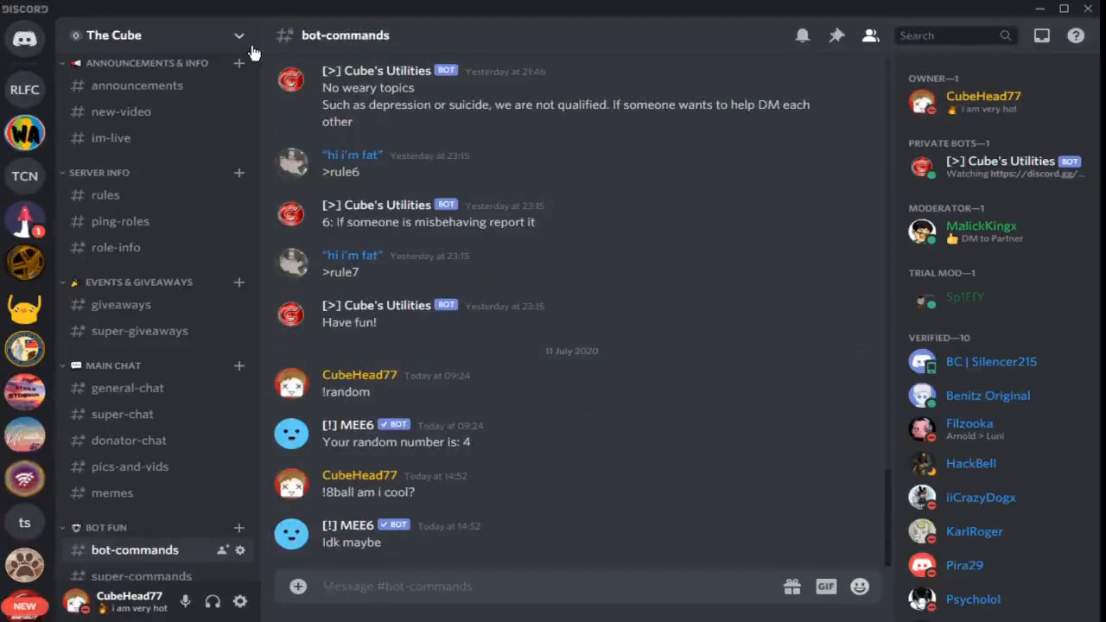
mouse_move(411, 382)
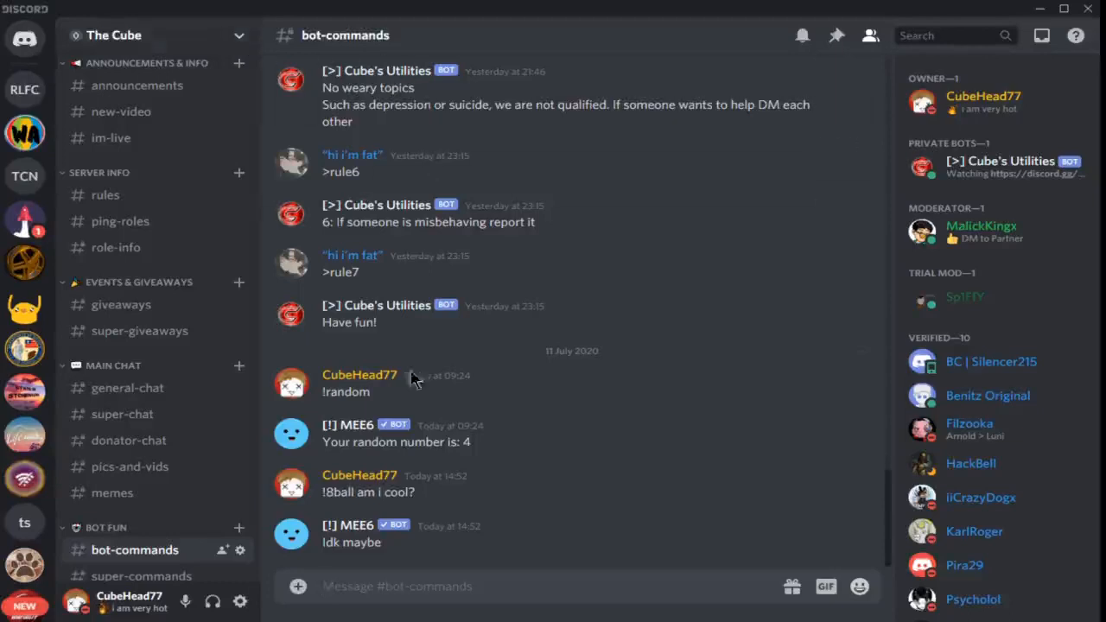
mouse_move(406, 529)
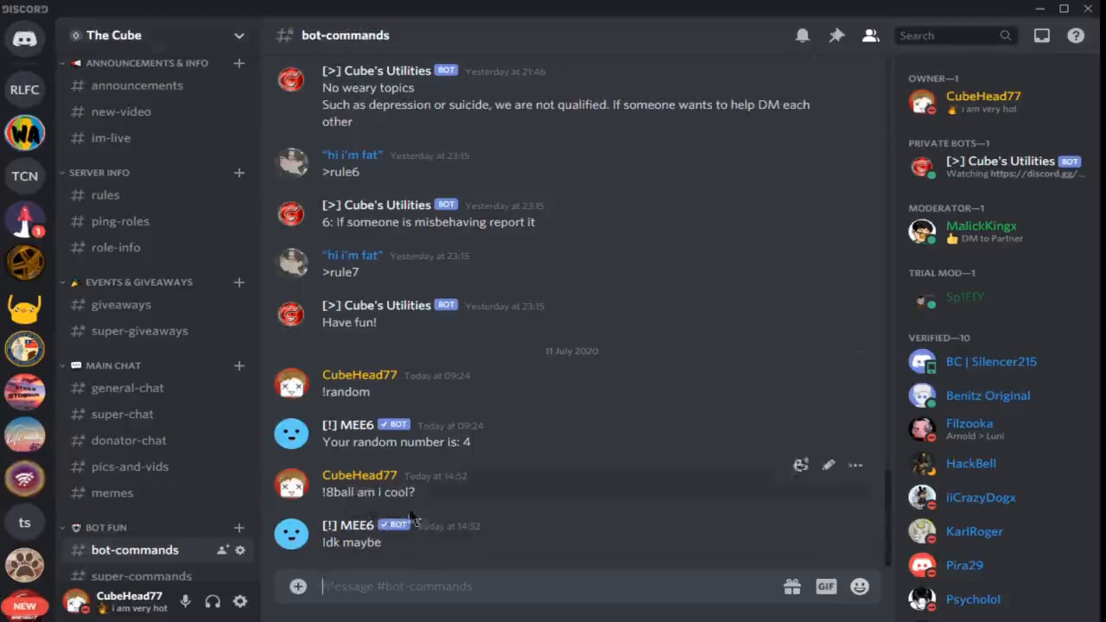
mouse_move(677, 193)
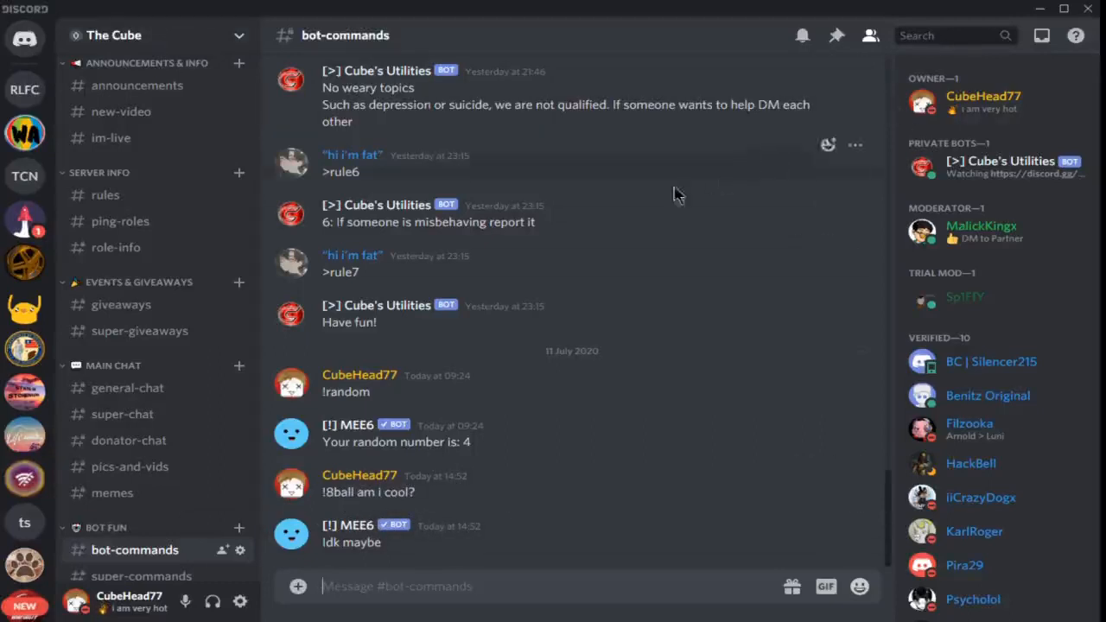
mouse_move(505, 314)
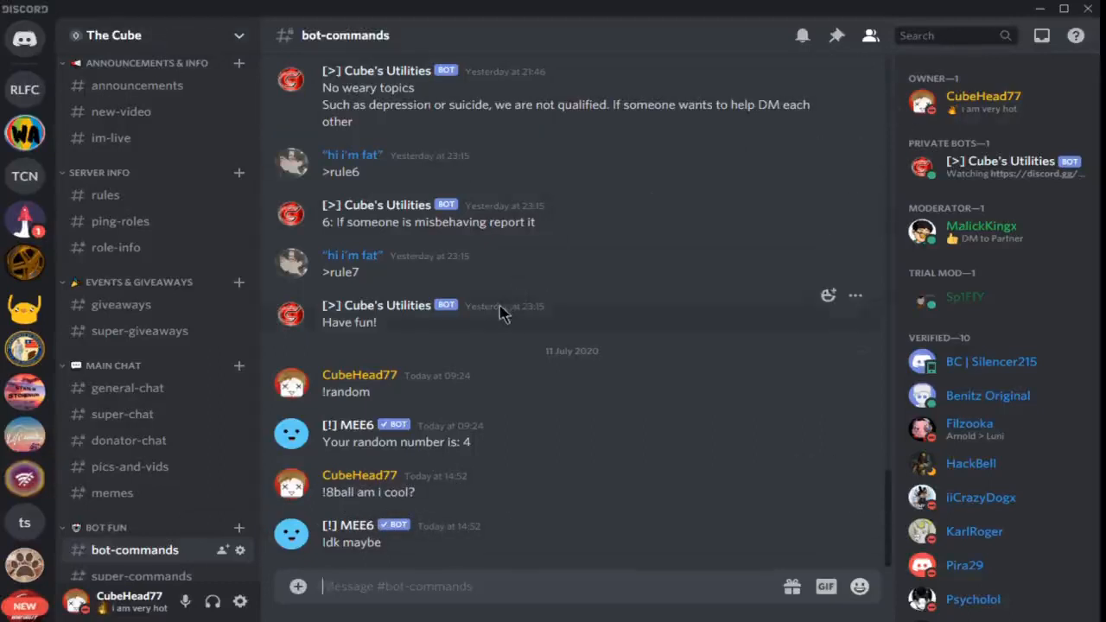
mouse_move(492, 329)
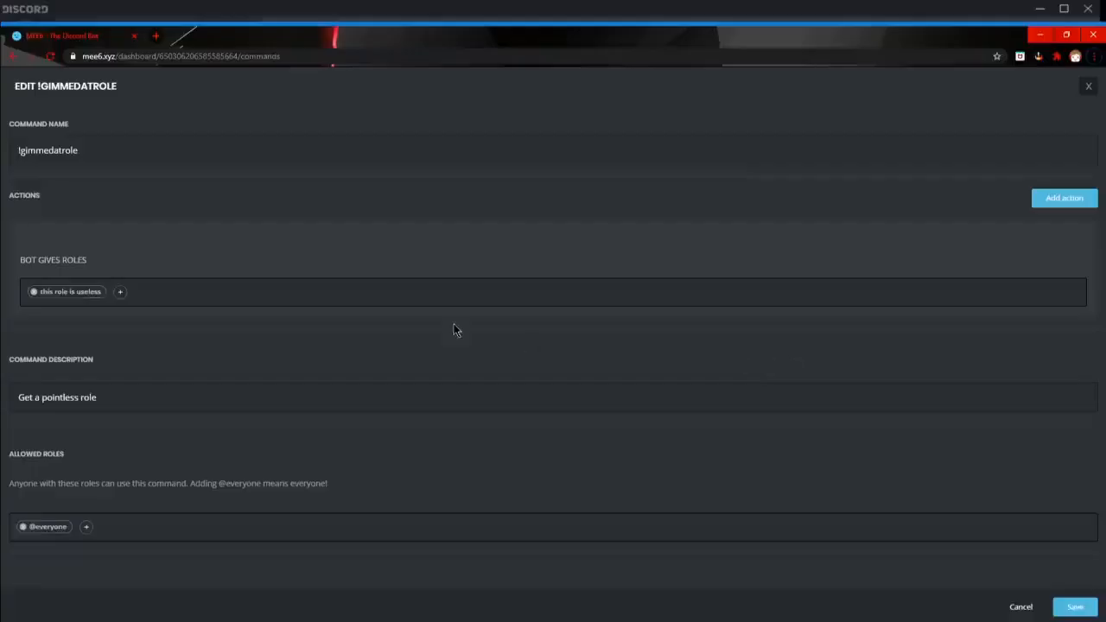
mouse_move(348, 277)
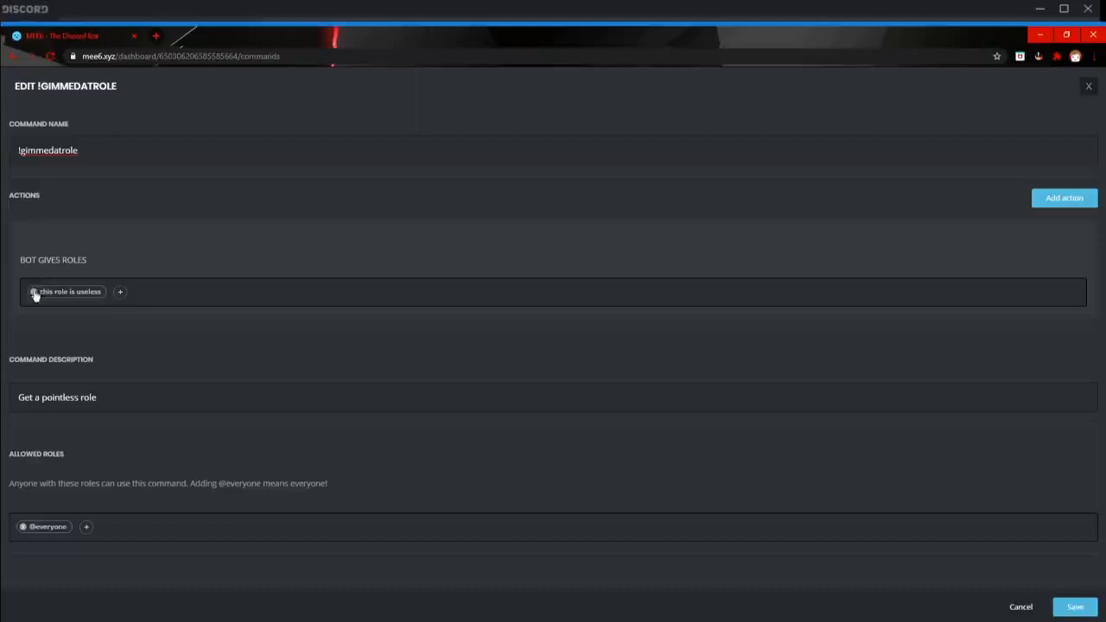
mouse_move(166, 419)
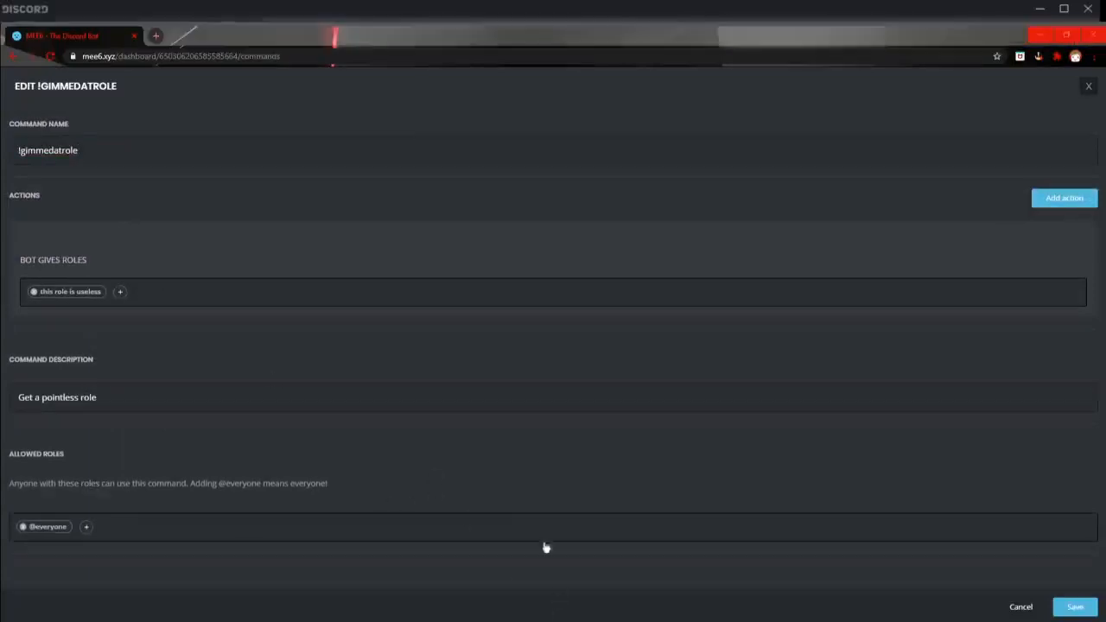
mouse_move(488, 526)
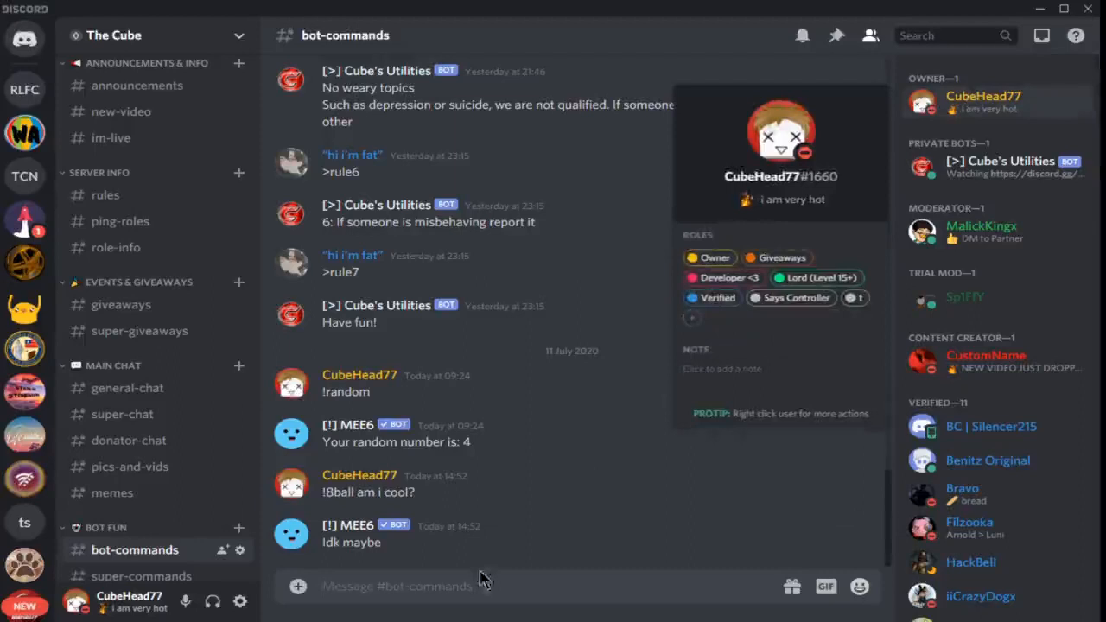
Send "!gimmedatrole" in #bot-commands to test the role command.
click(475, 585)
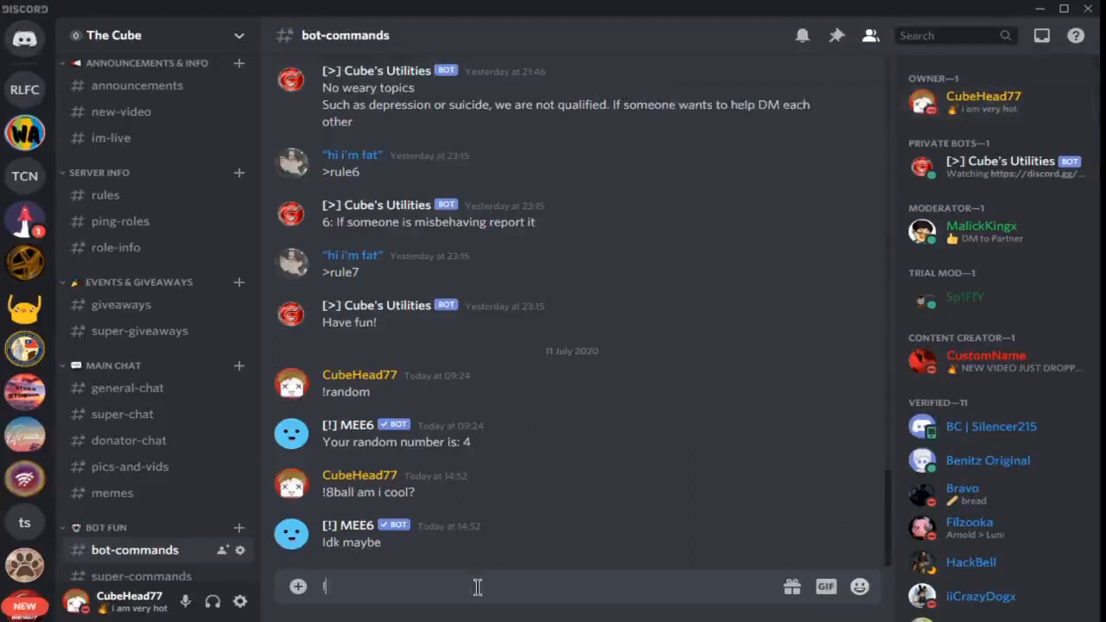
text(!gimme)
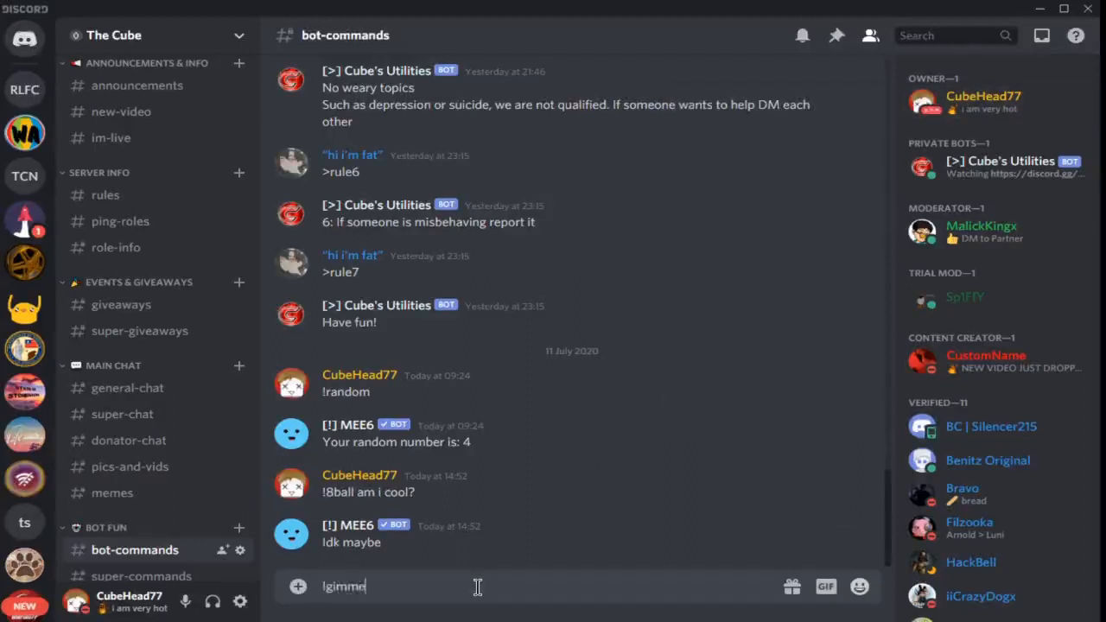
text(datrol)
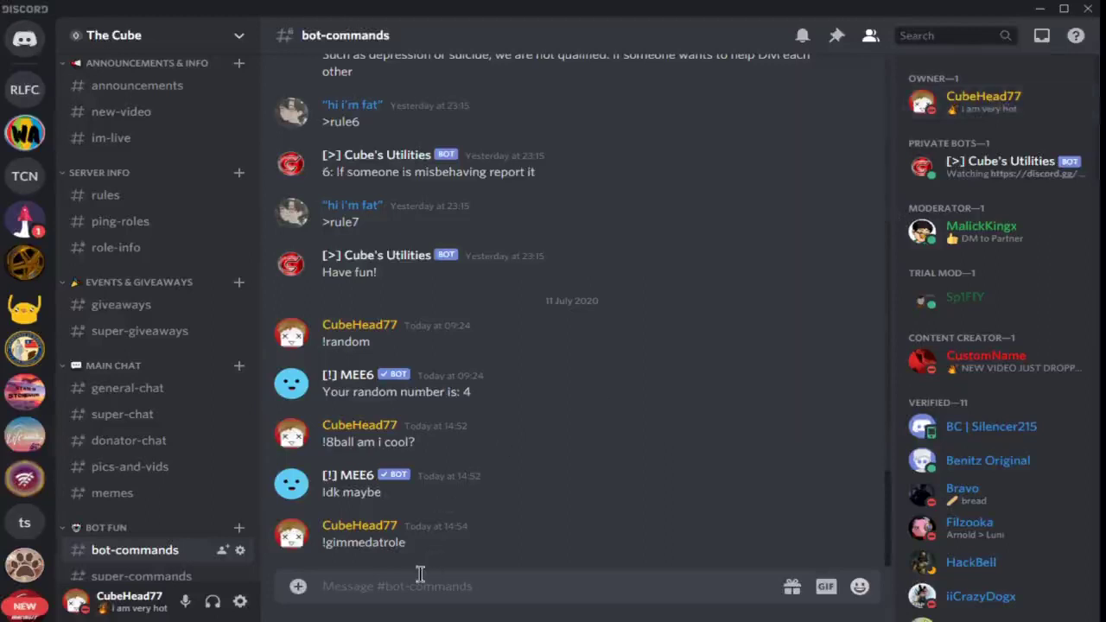
mouse_move(390, 561)
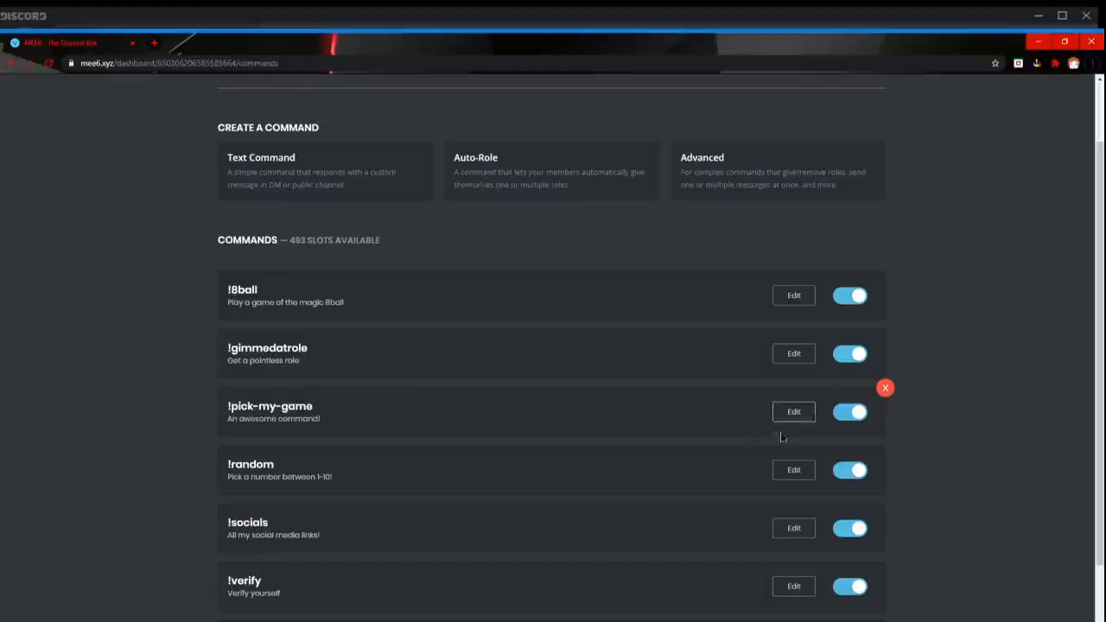
click(793, 411)
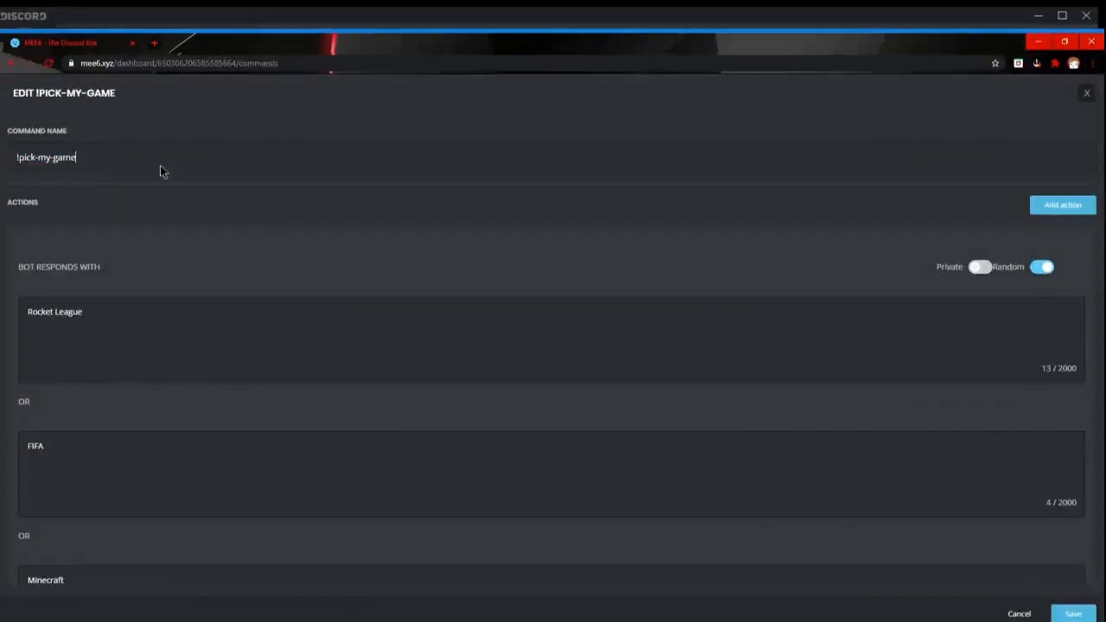
scroll(down, 3)
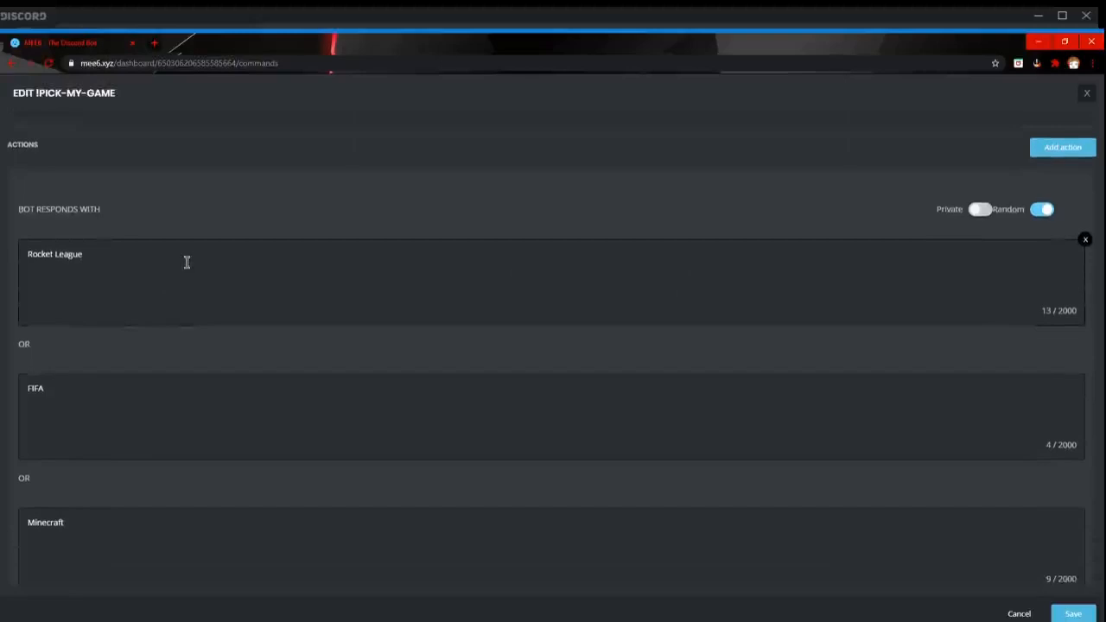
scroll(down, 3)
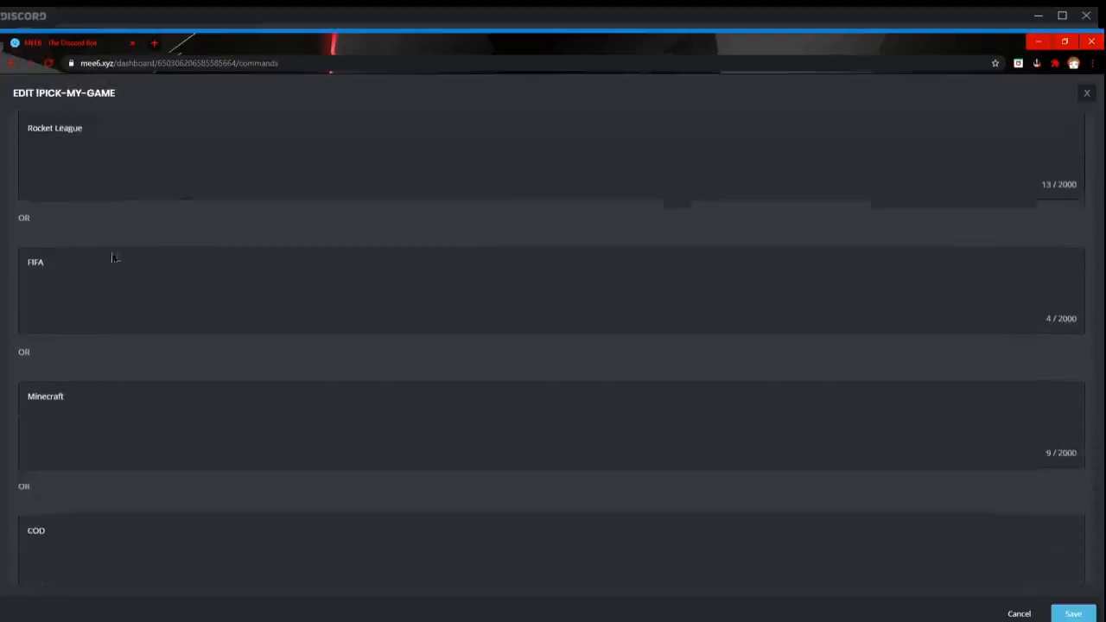
scroll(down, 3)
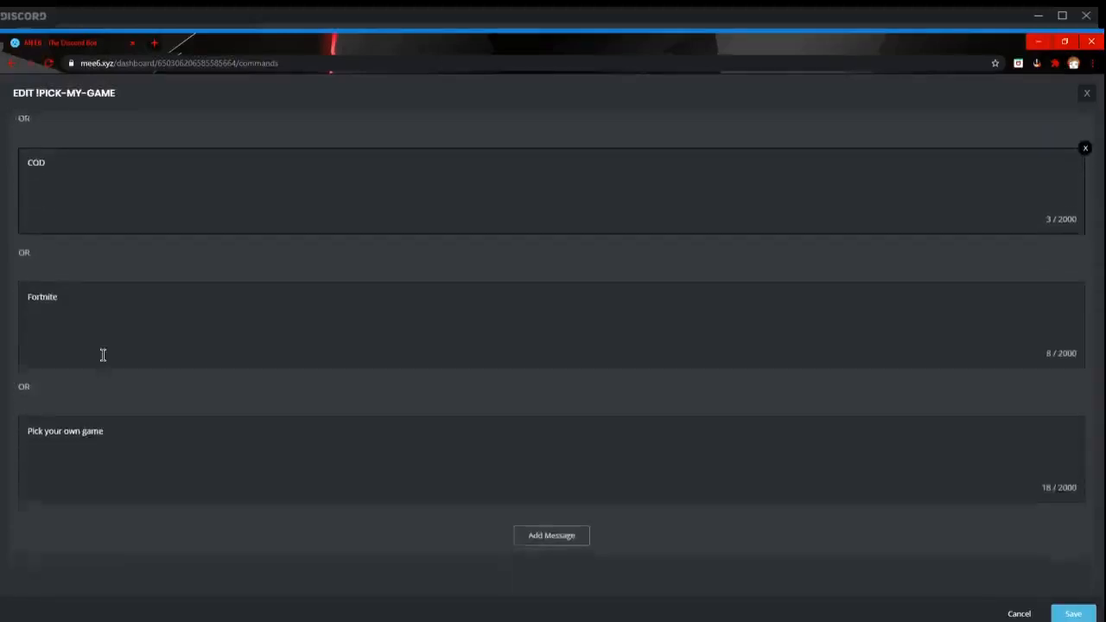
scroll(up, 3)
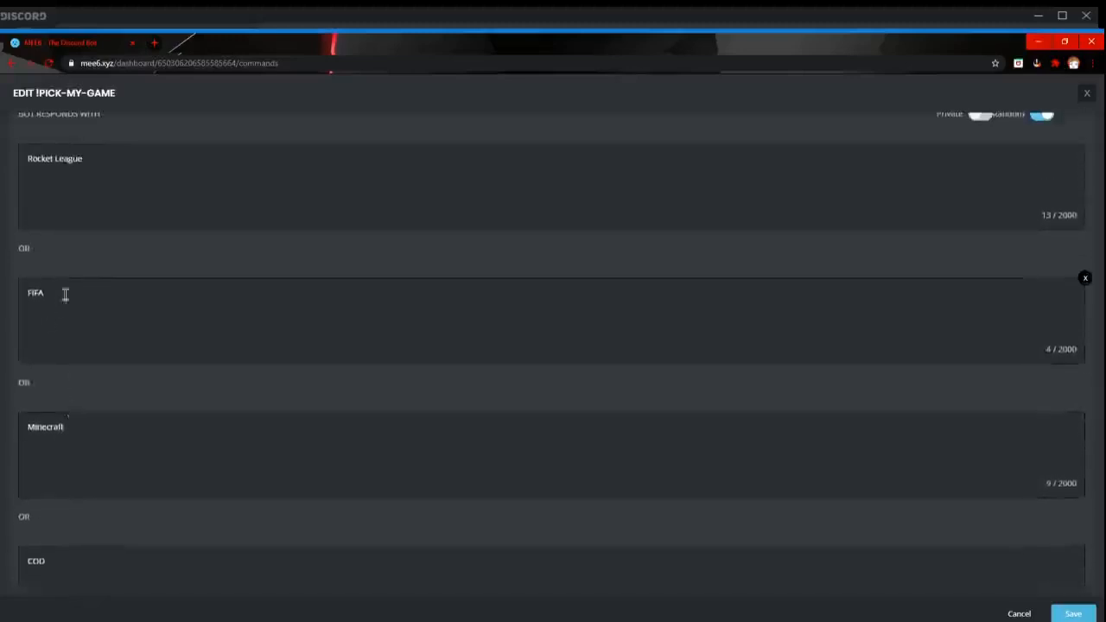
scroll(up, 3)
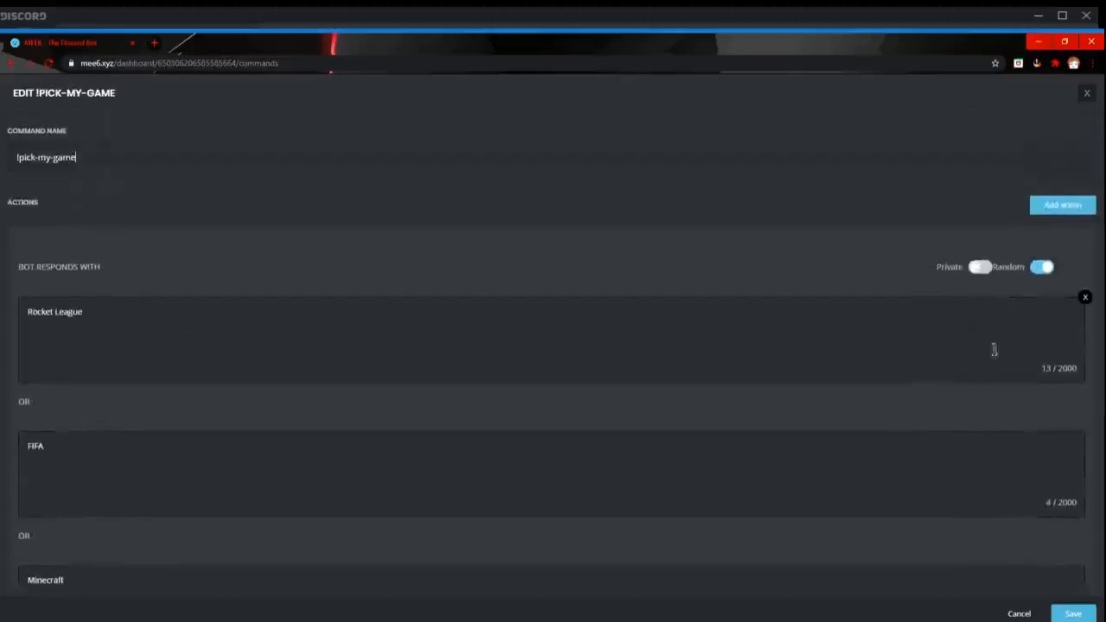
scroll(down, 3)
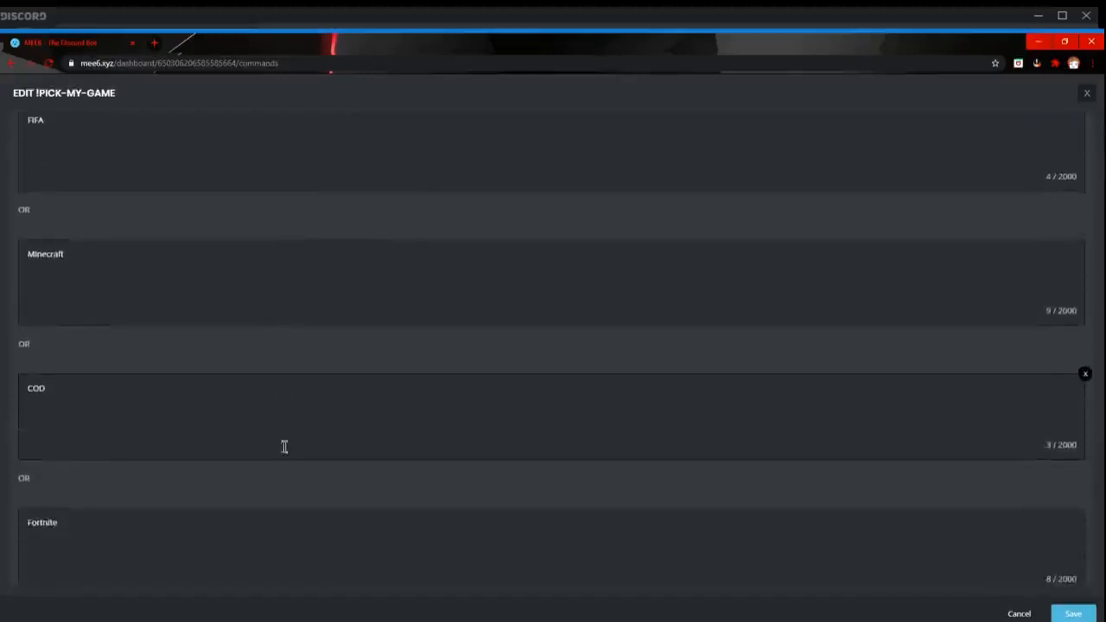
scroll(down, 3)
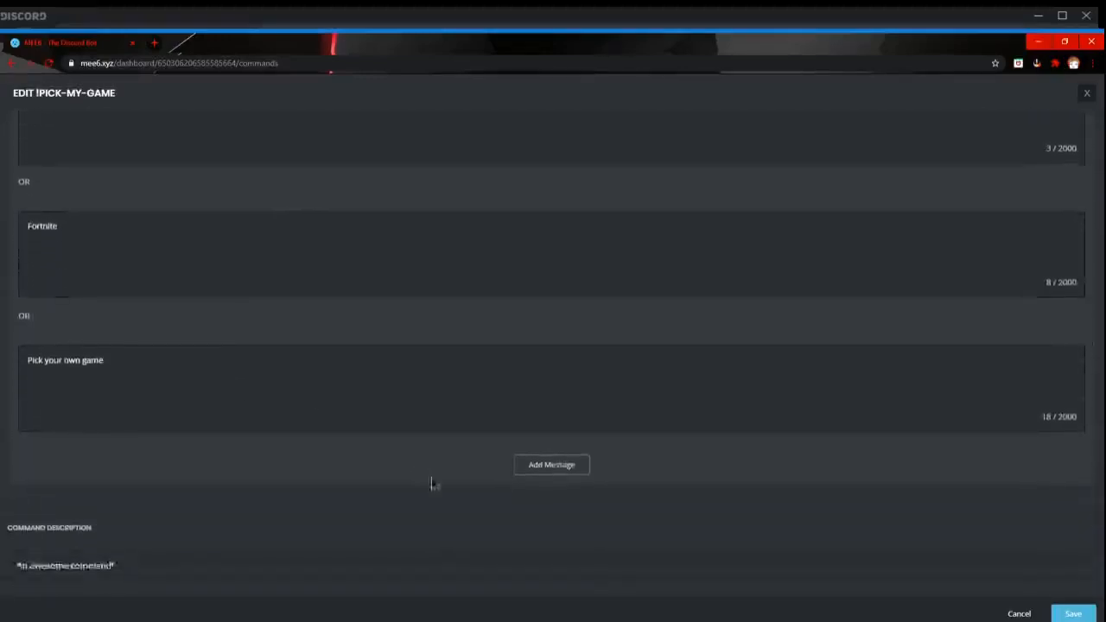
scroll(down, 3)
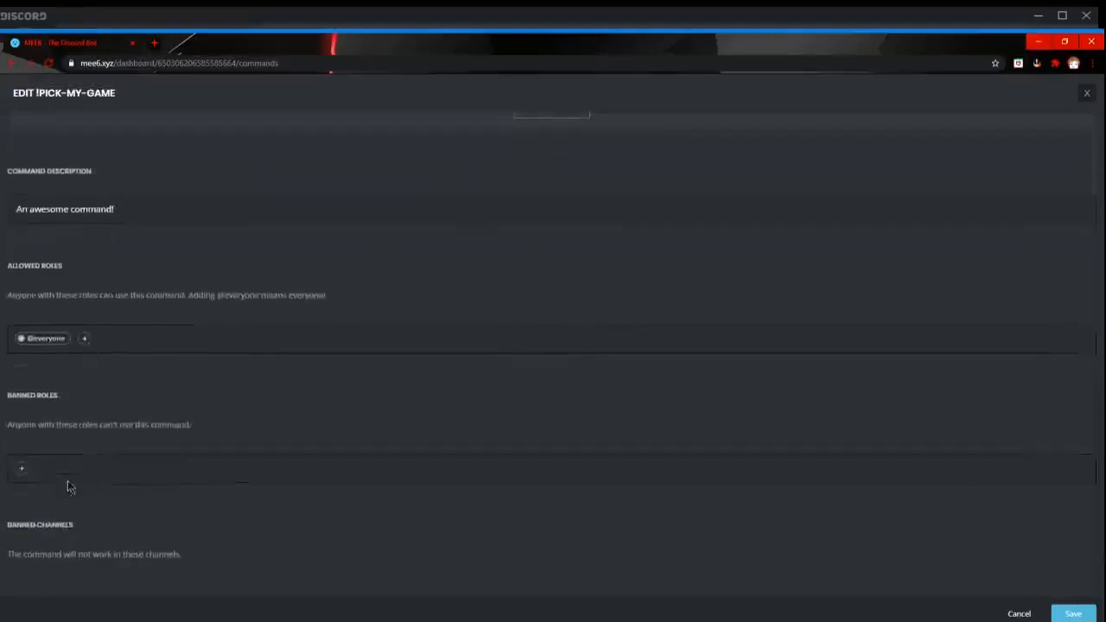
scroll(down, 3)
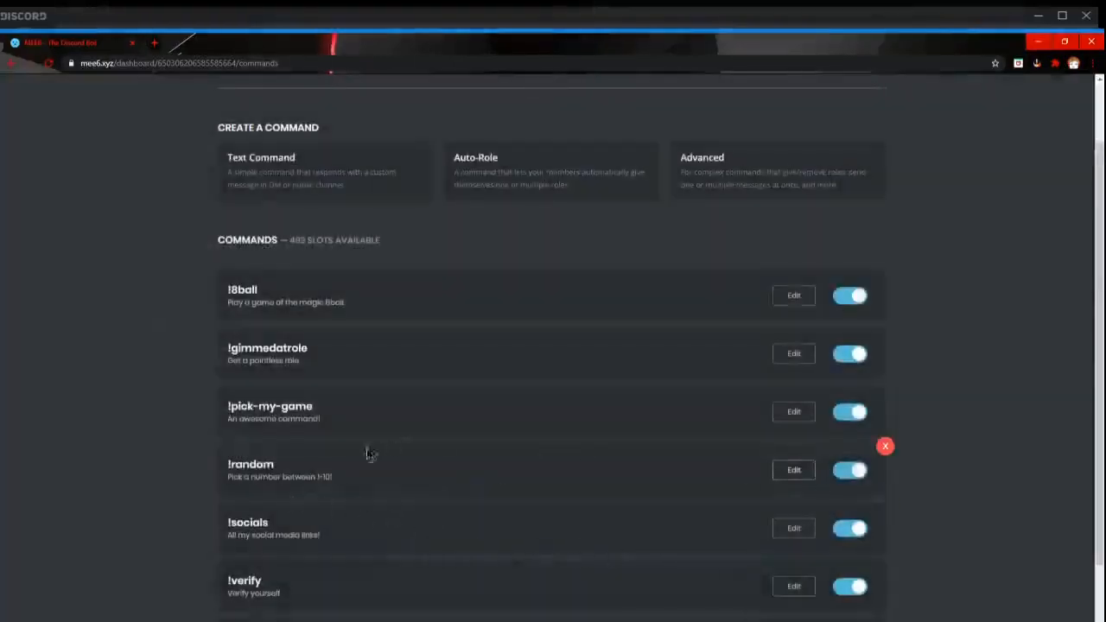
double_click(249, 463)
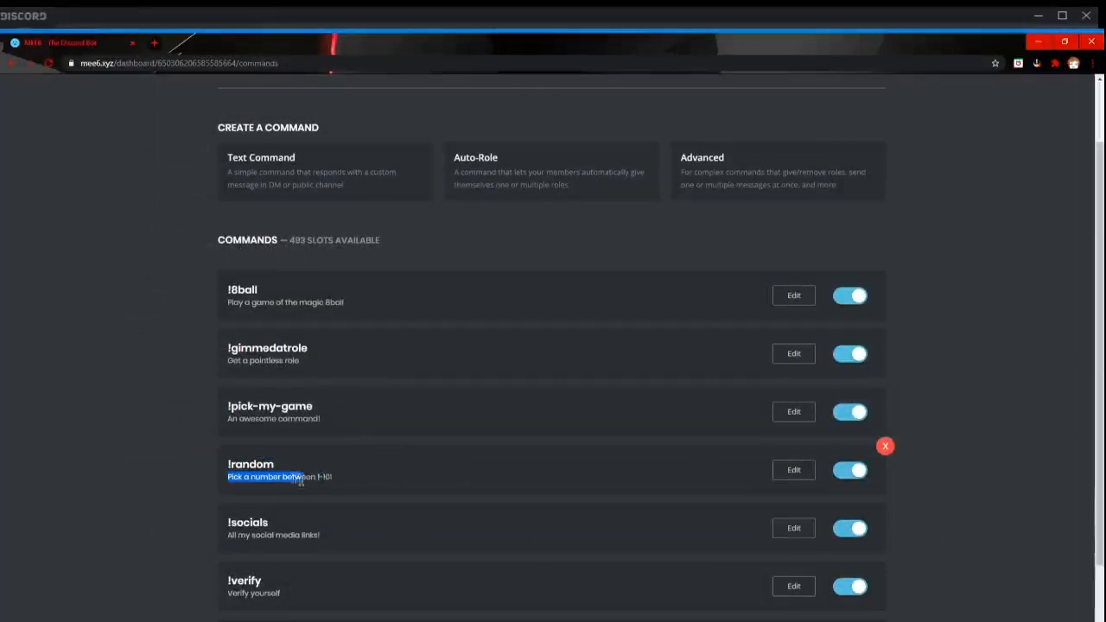
scroll(down, 3)
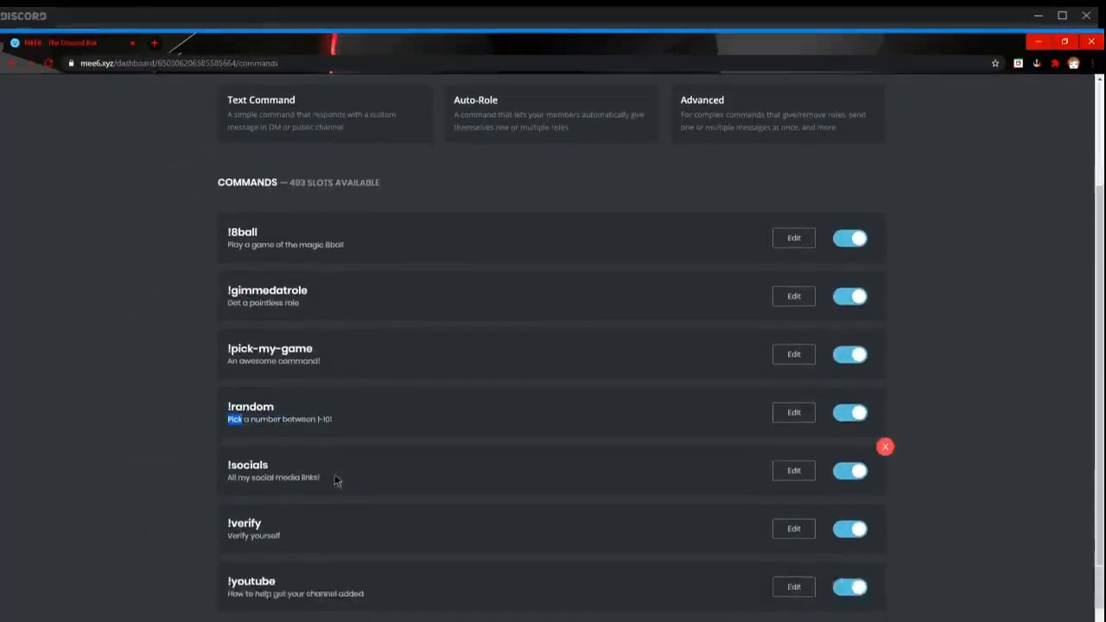
click(791, 470)
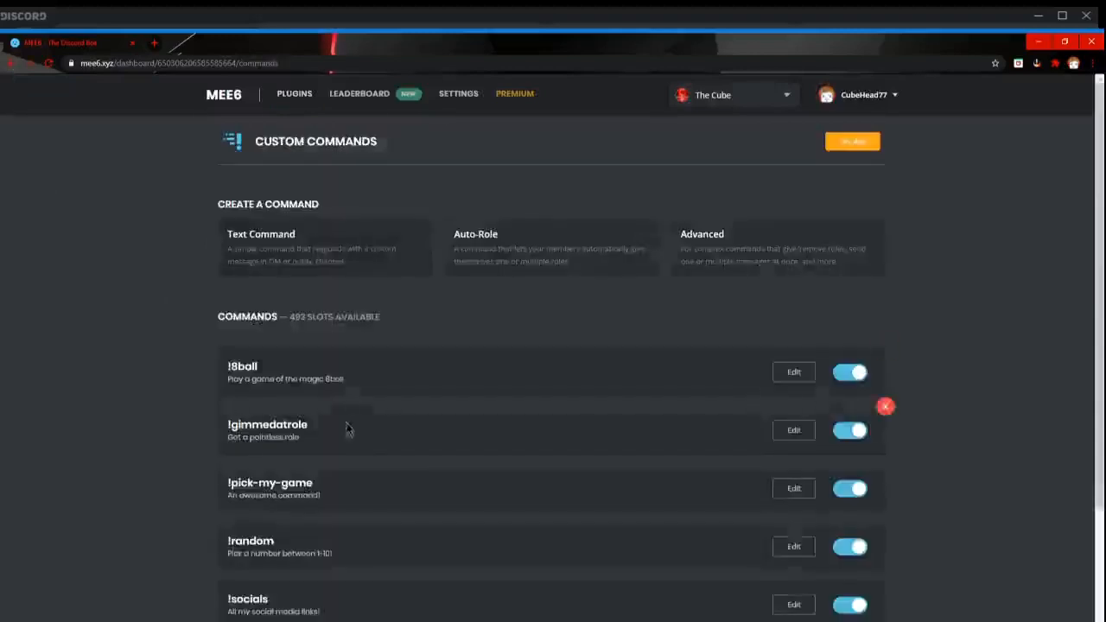
scroll(down, 3)
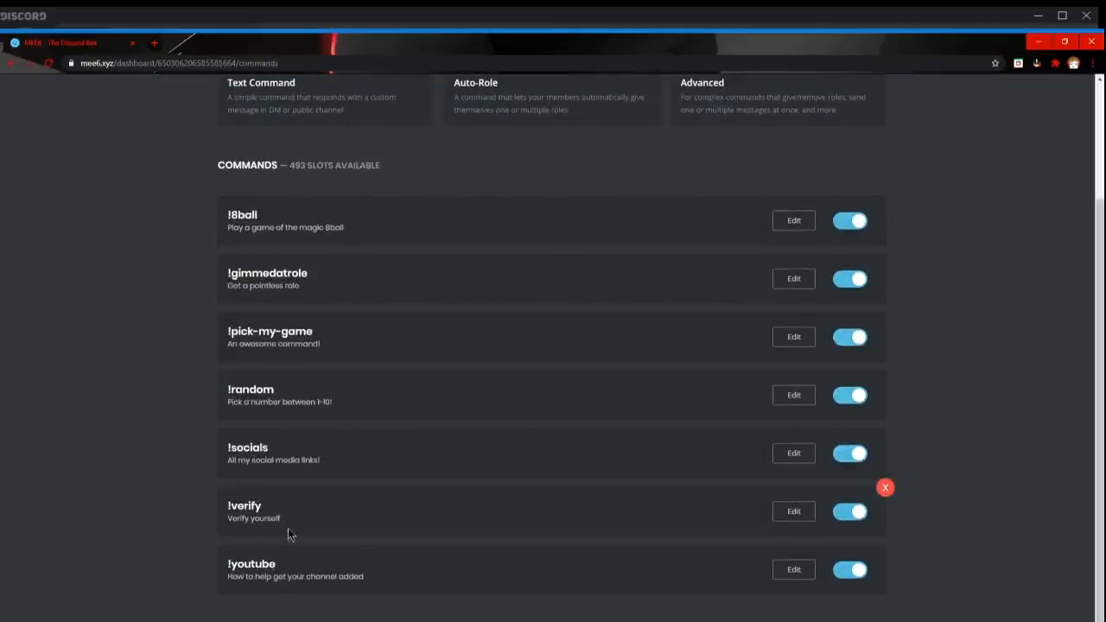
mouse_move(446, 511)
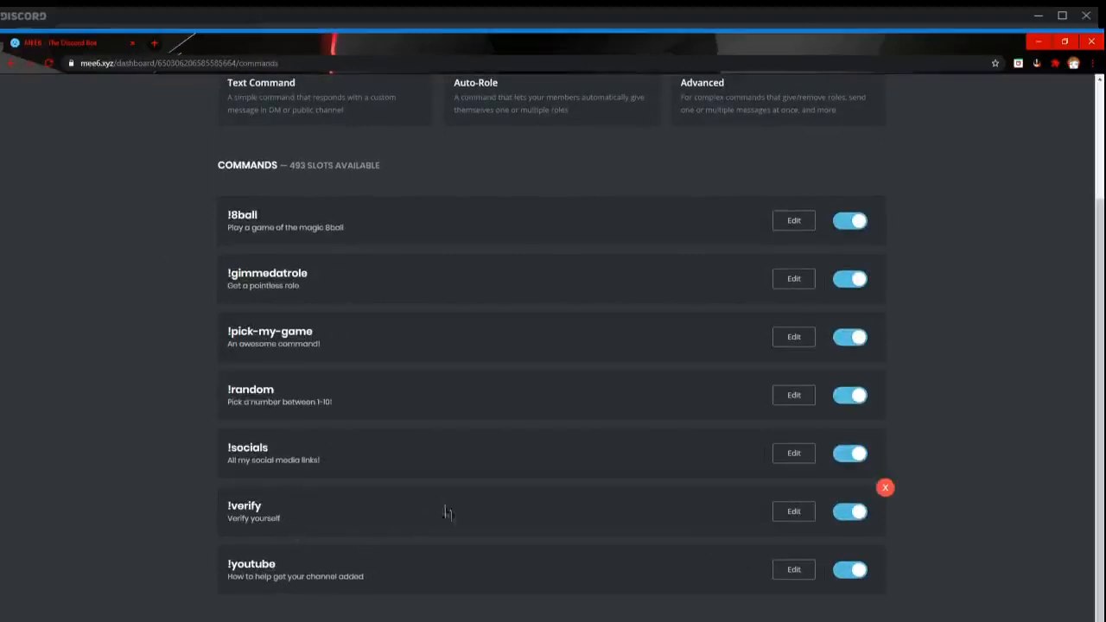
mouse_move(361, 544)
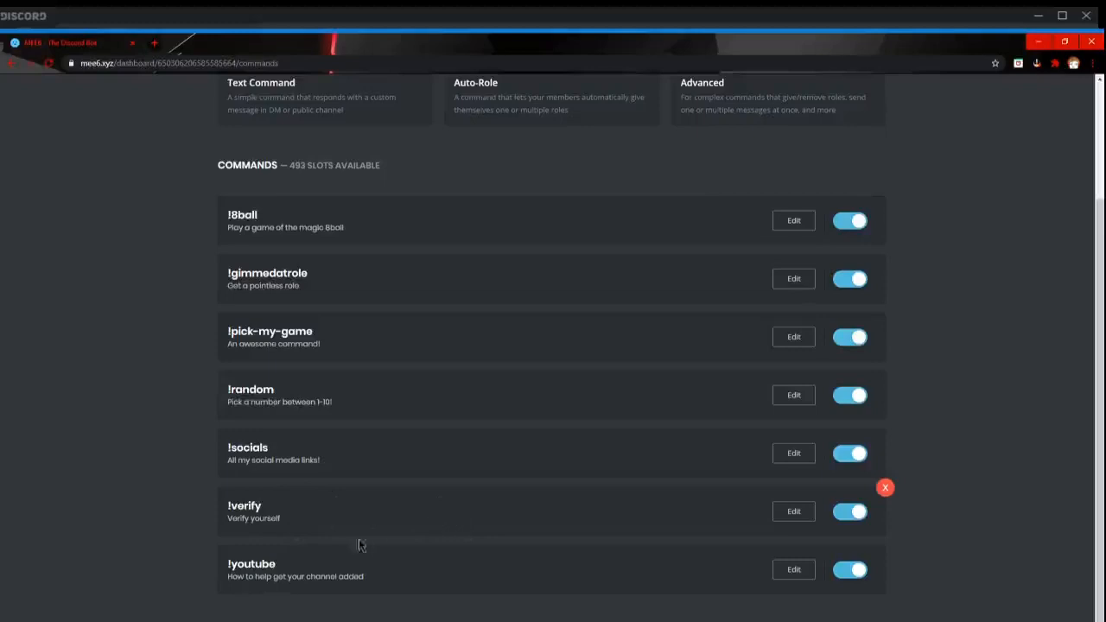
mouse_move(418, 577)
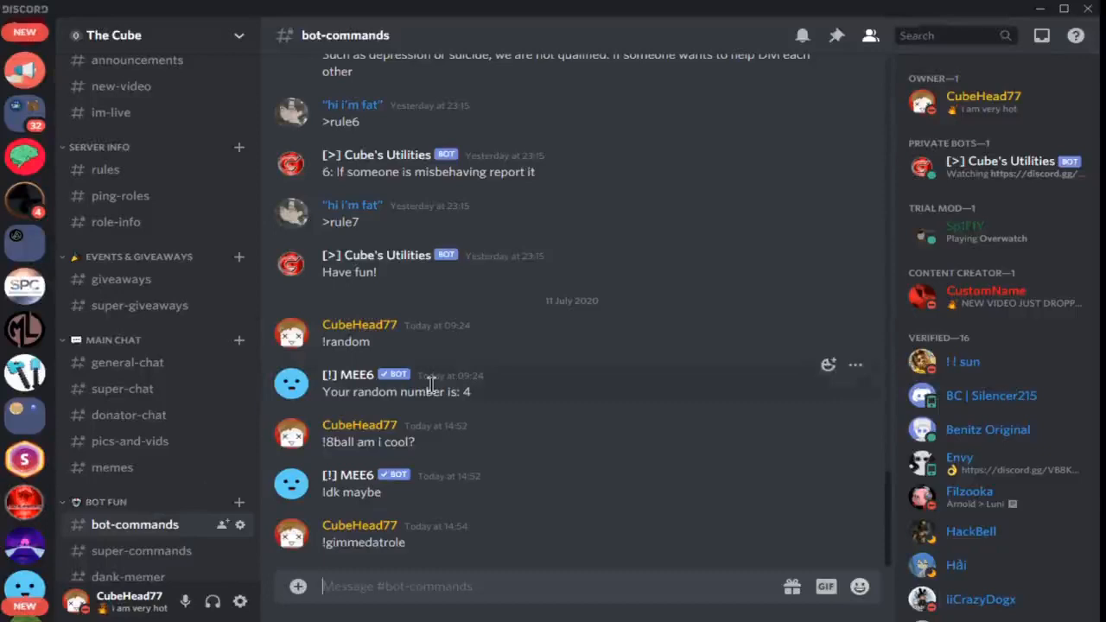
mouse_move(24, 285)
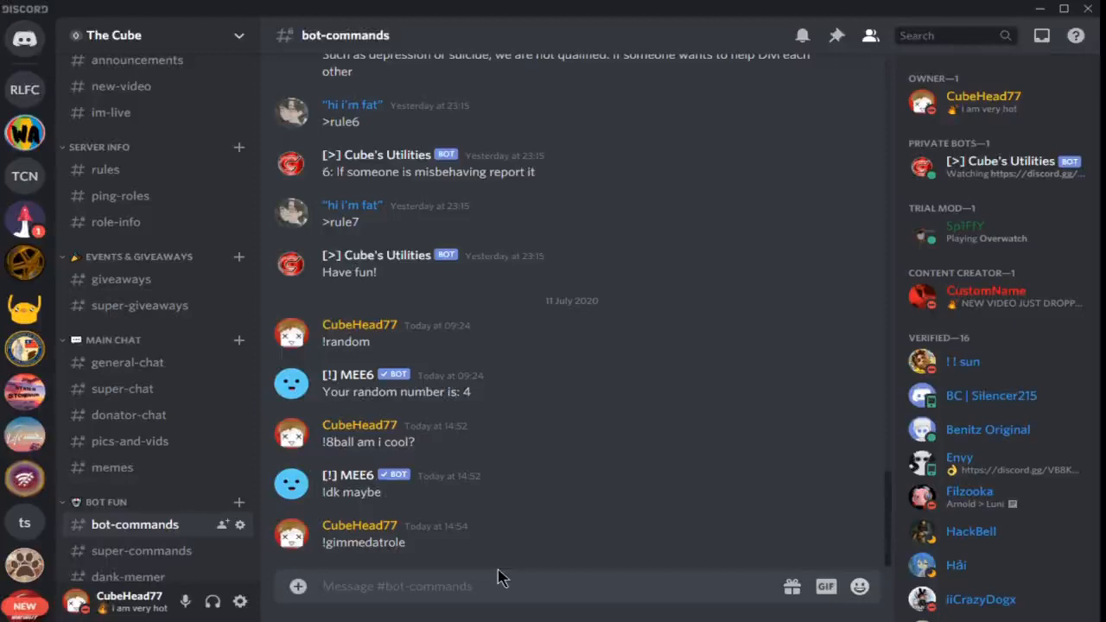
Send >rule1 and >rule2 so Cube's Utilities replies No swearing and No begging.
text(>t)
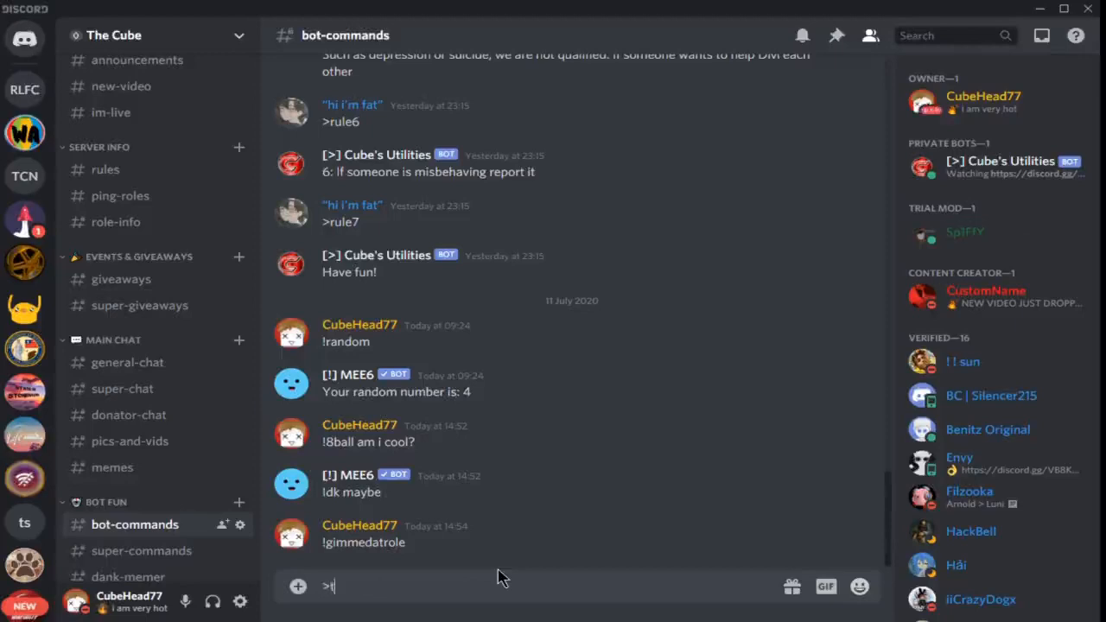
text(rule)
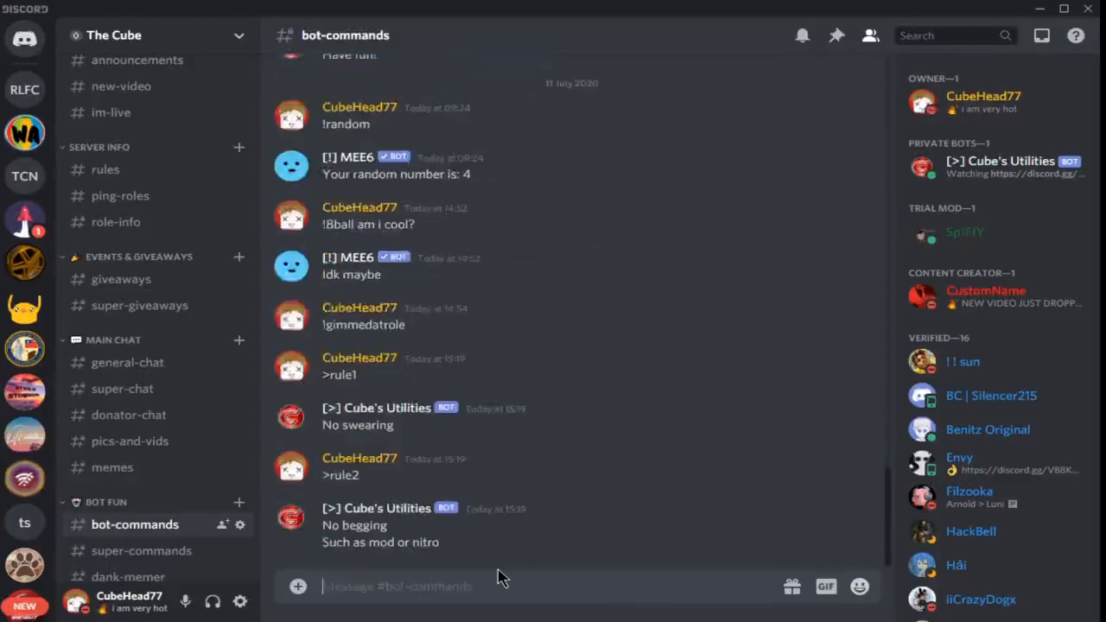
text(>)
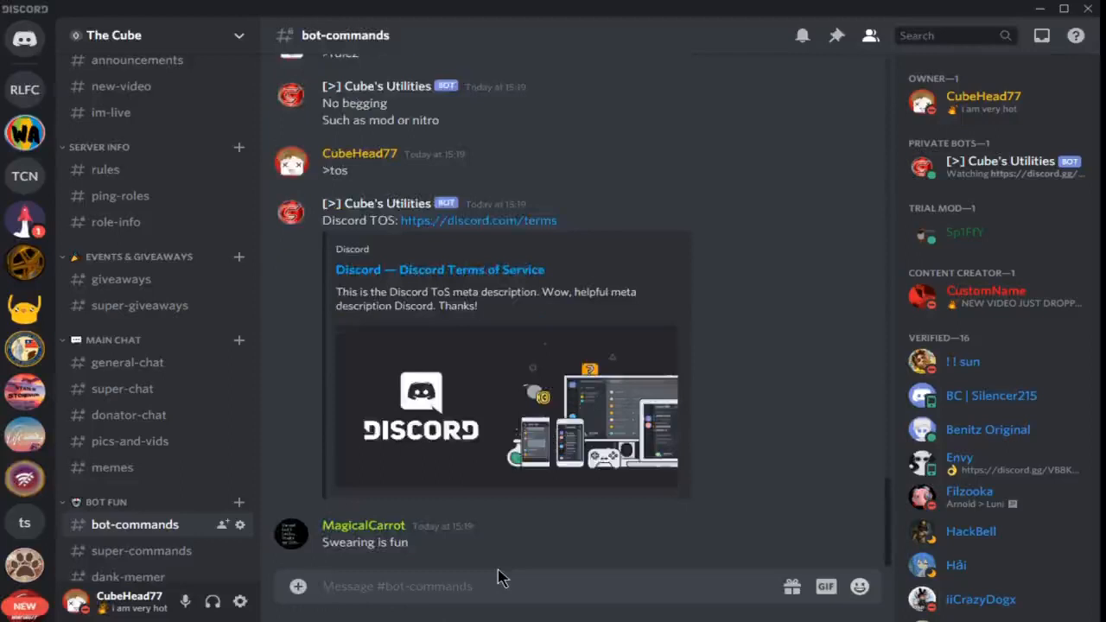
Send >tos and view the bot's Discord Terms of Service link embed.
click(397, 586)
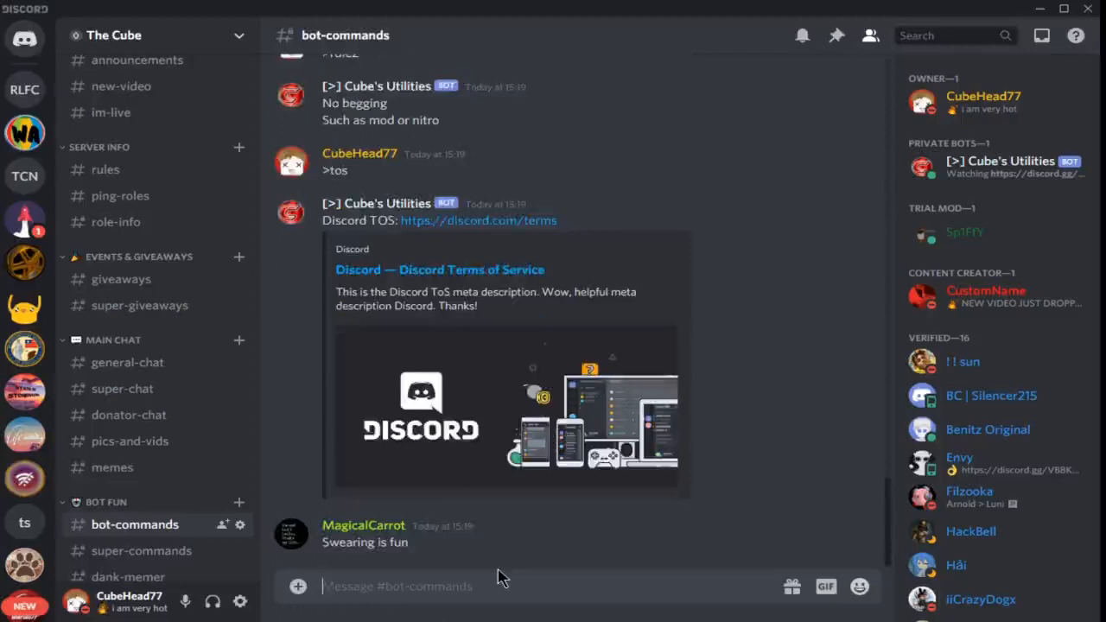